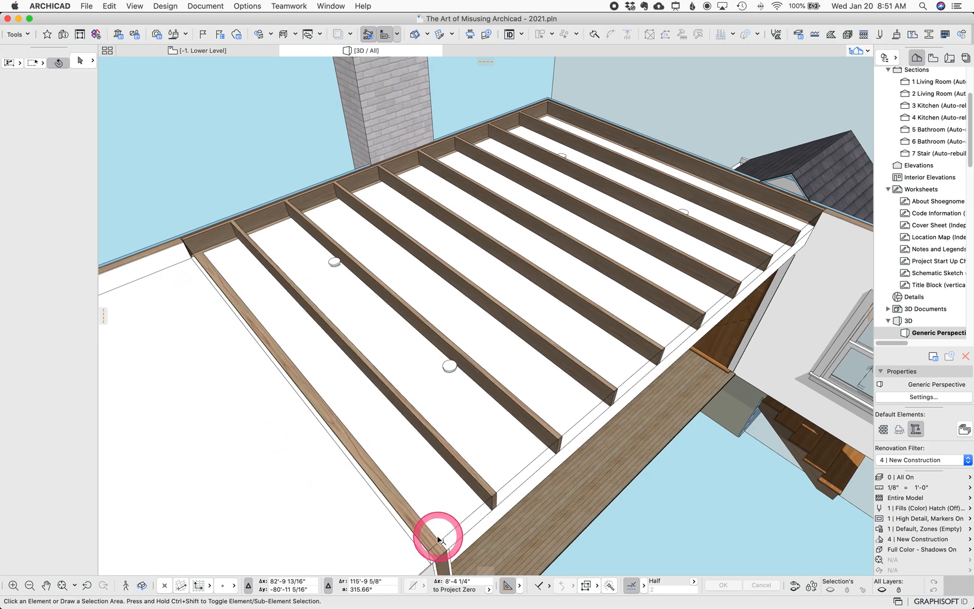
- Inspect the void slab's building material settings and hide the joists to see the slab alone
click(439, 536)
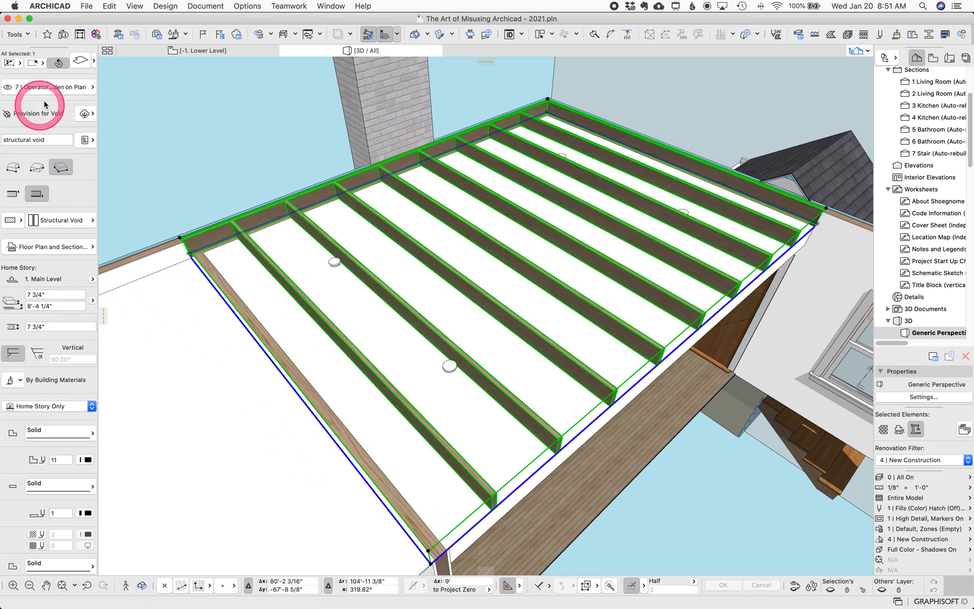
click(46, 86)
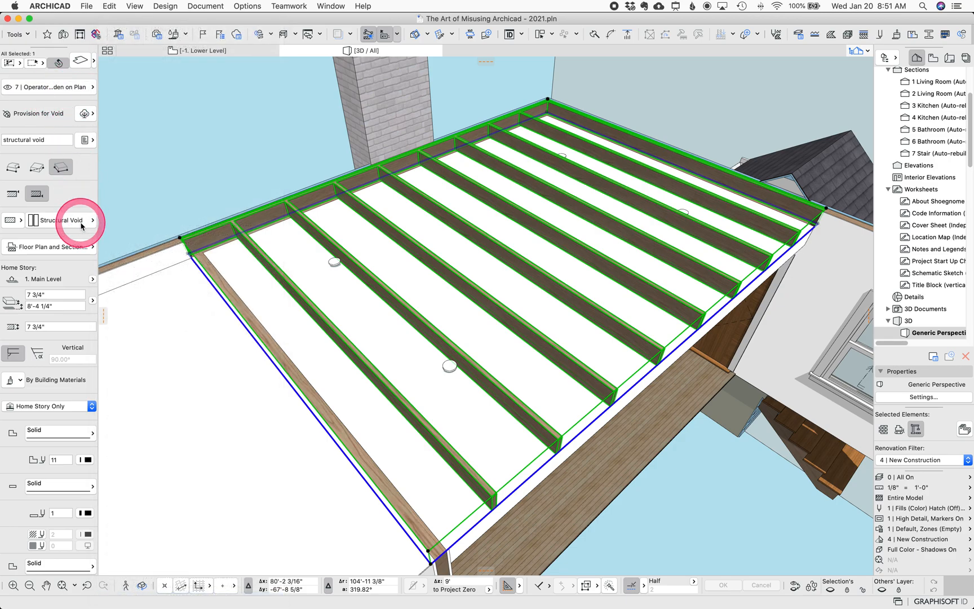
mouse_move(435, 170)
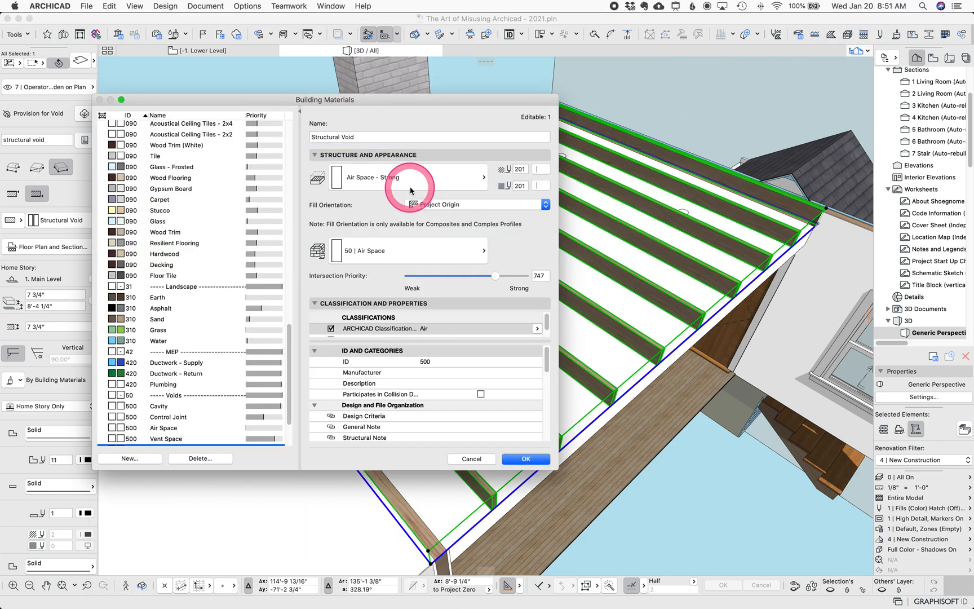
click(174, 394)
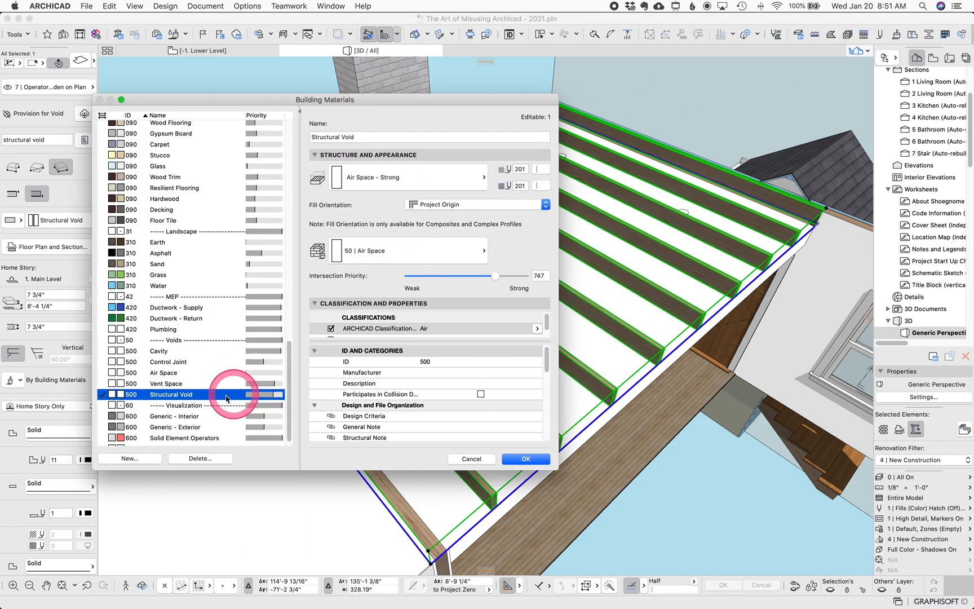
scroll(down, 3)
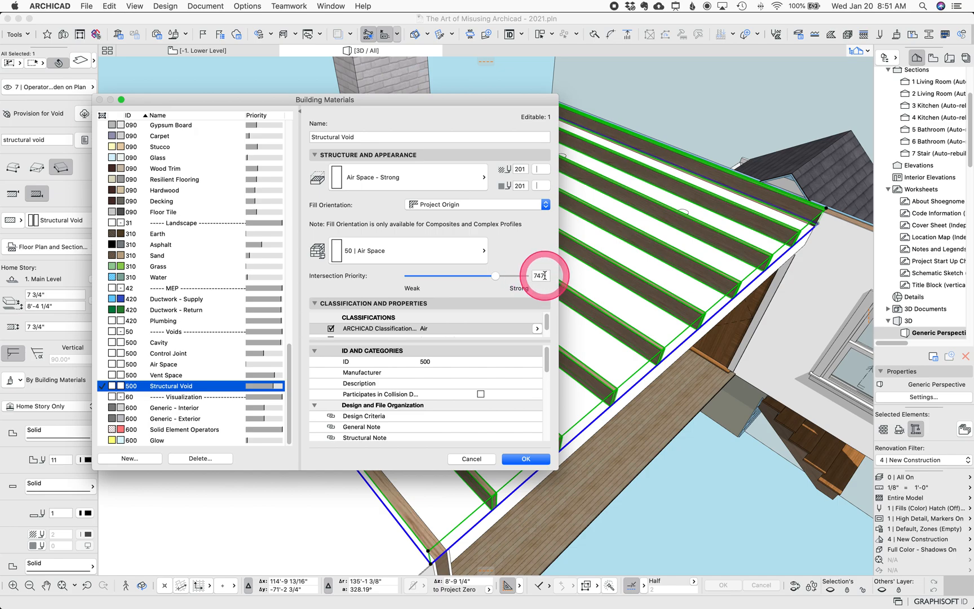
mouse_move(541, 459)
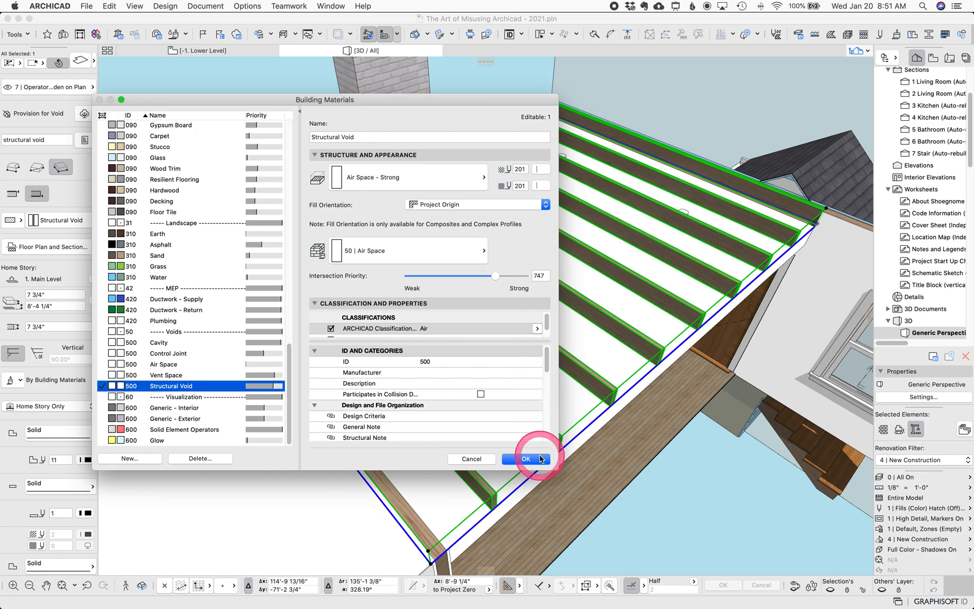
click(525, 458)
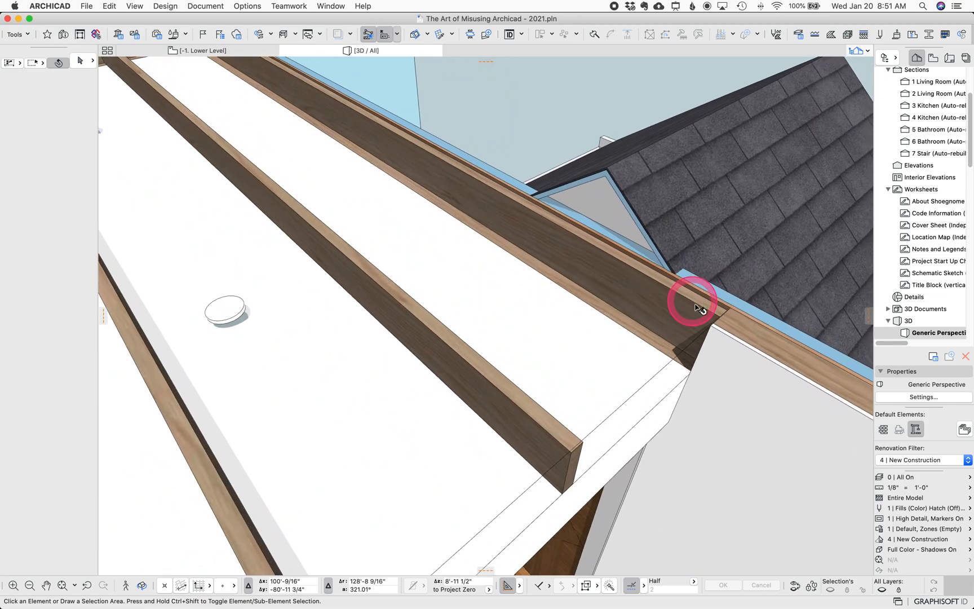
click(699, 309)
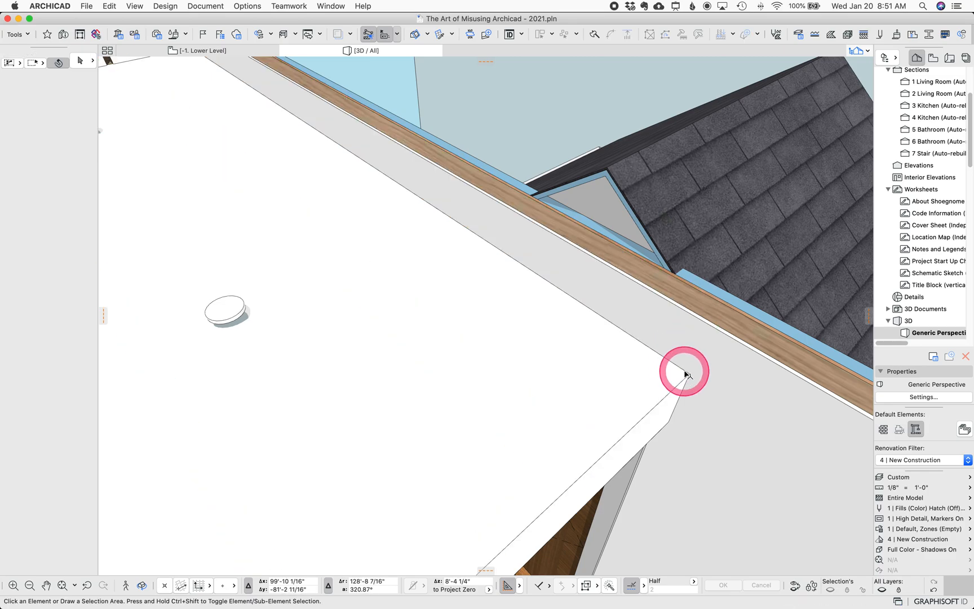
key(cmd+z)
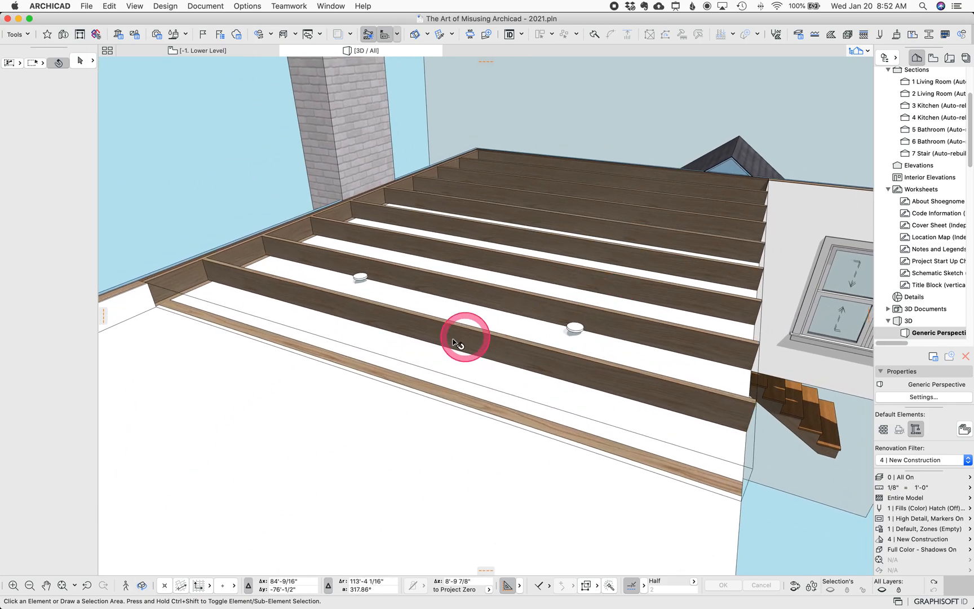
click(465, 337)
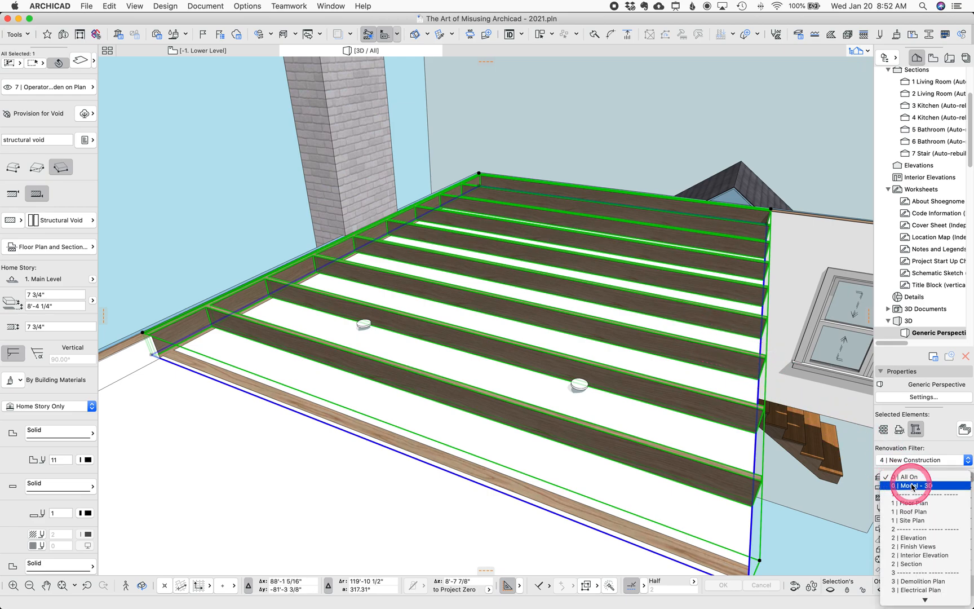
click(909, 485)
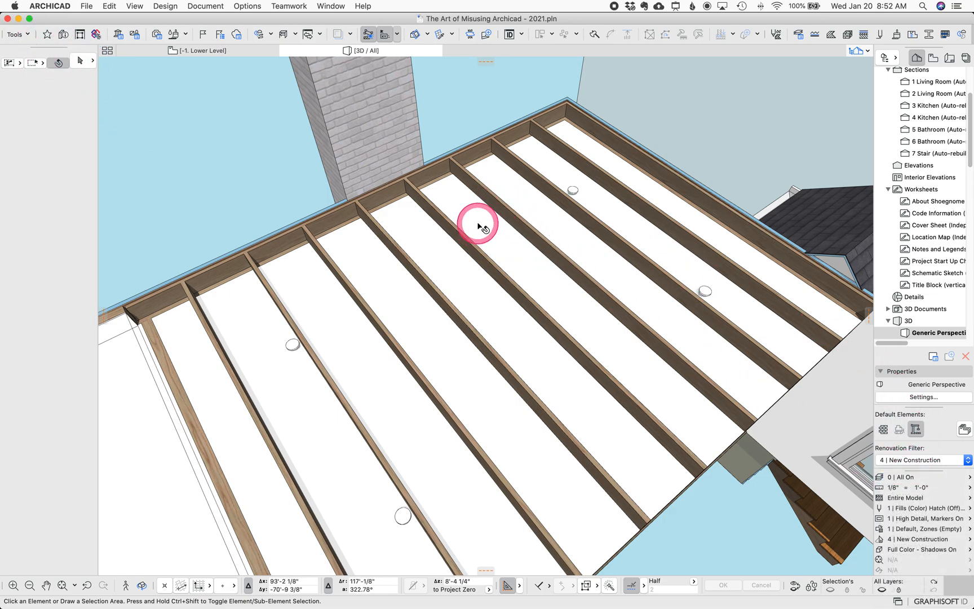
- Give the void slab the Wood Framing + Insulation material on the ARCHICAD Layer, then deselect it
click(478, 225)
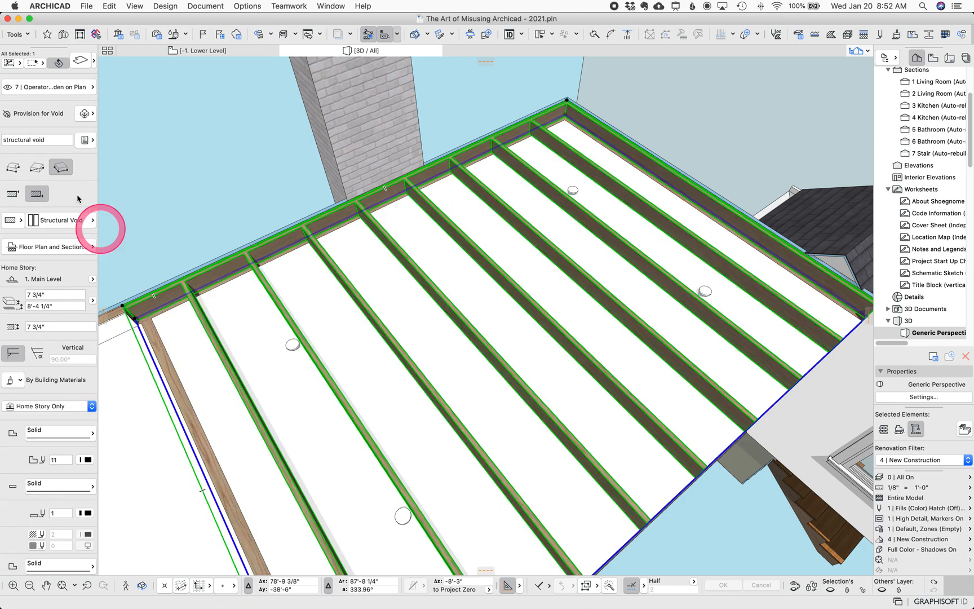
click(59, 220)
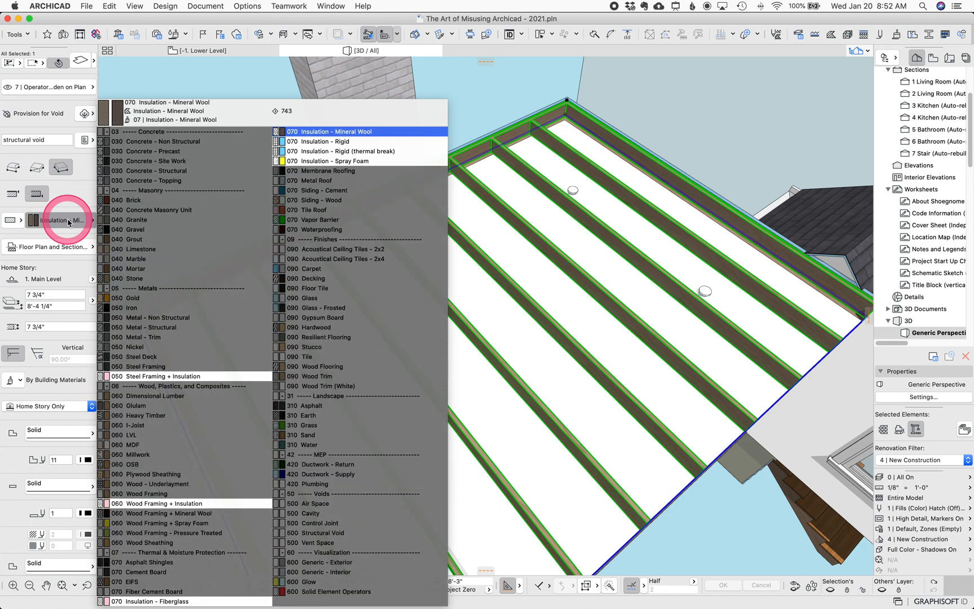
click(161, 376)
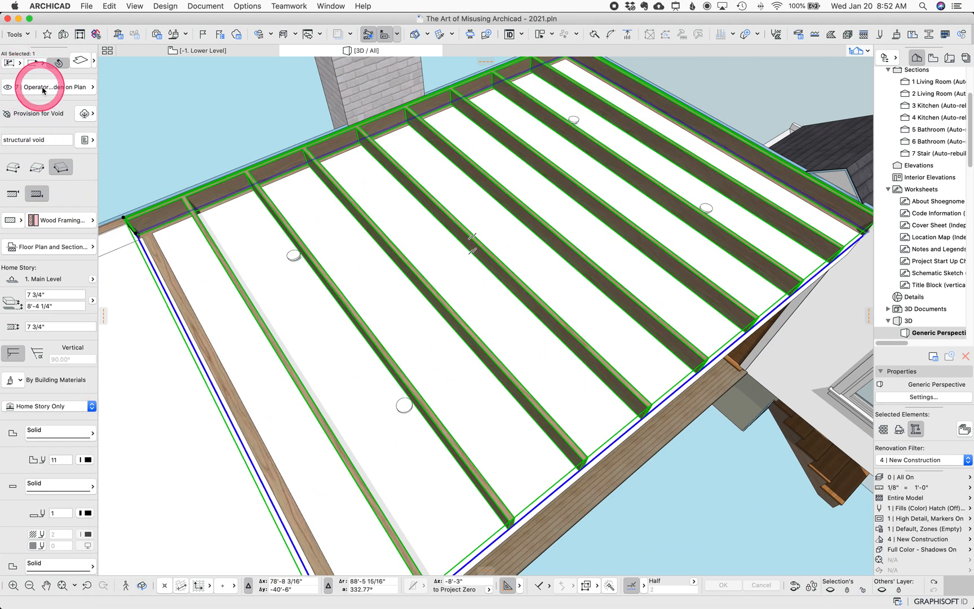
click(46, 87)
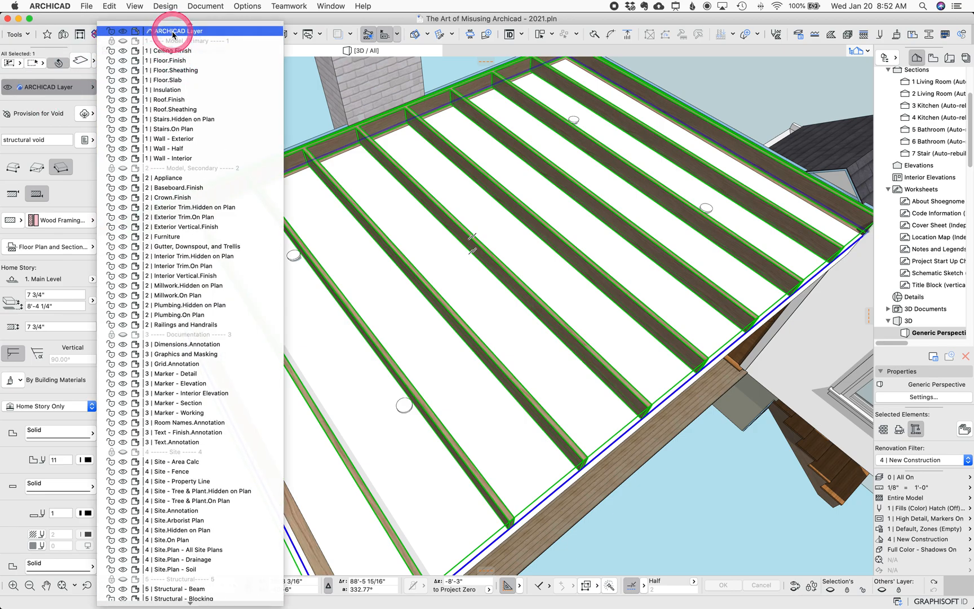
click(179, 31)
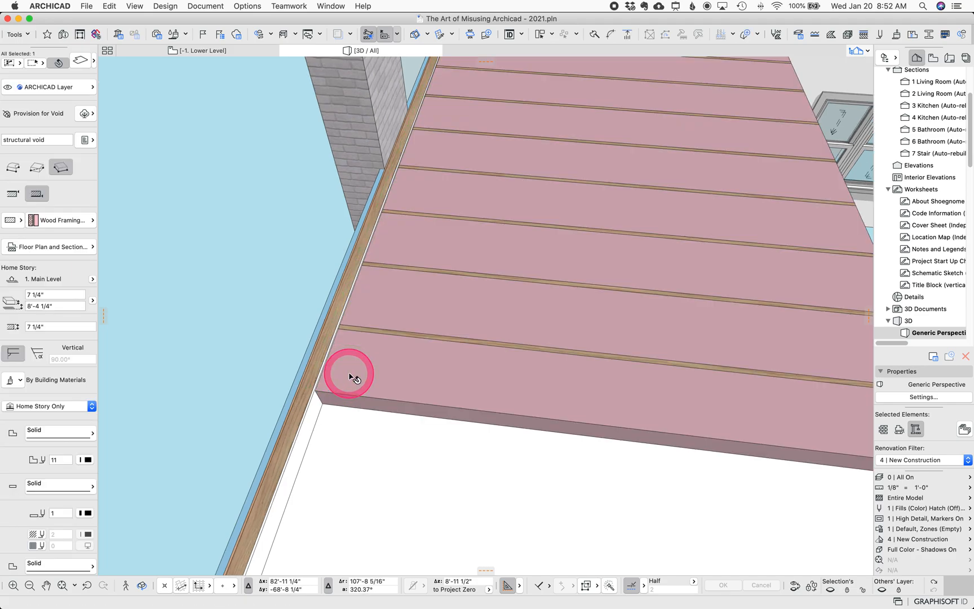
click(363, 235)
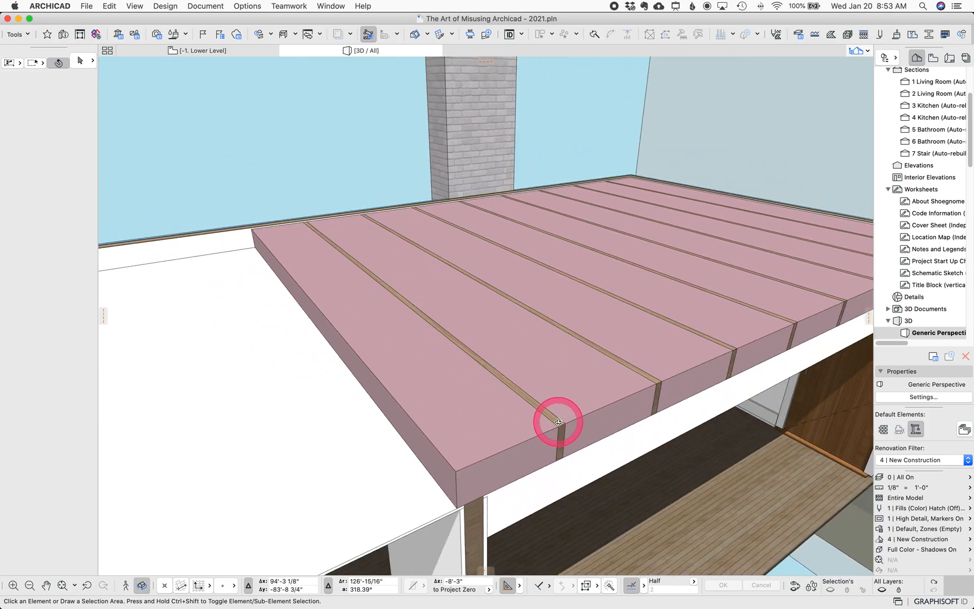
click(556, 423)
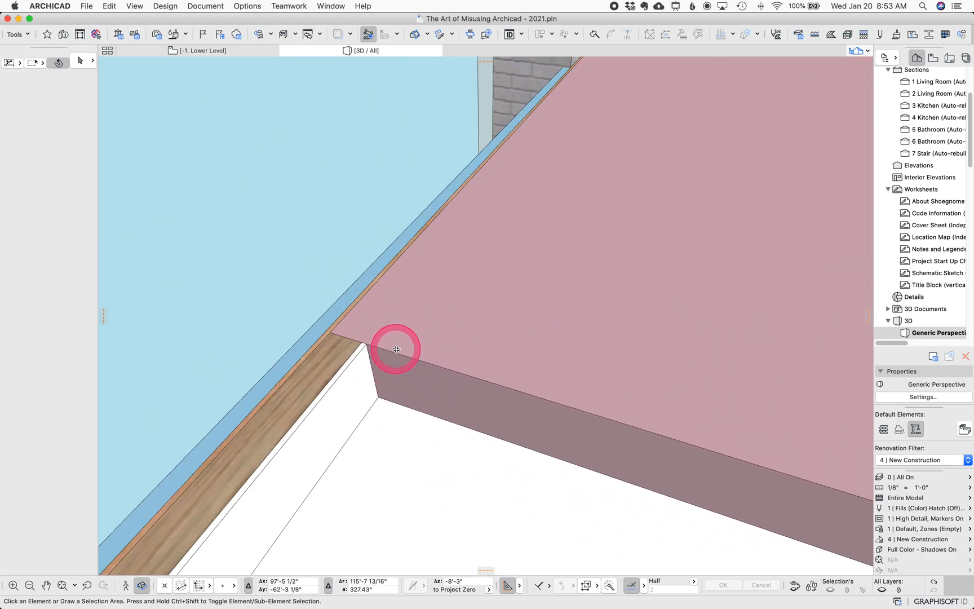
click(396, 349)
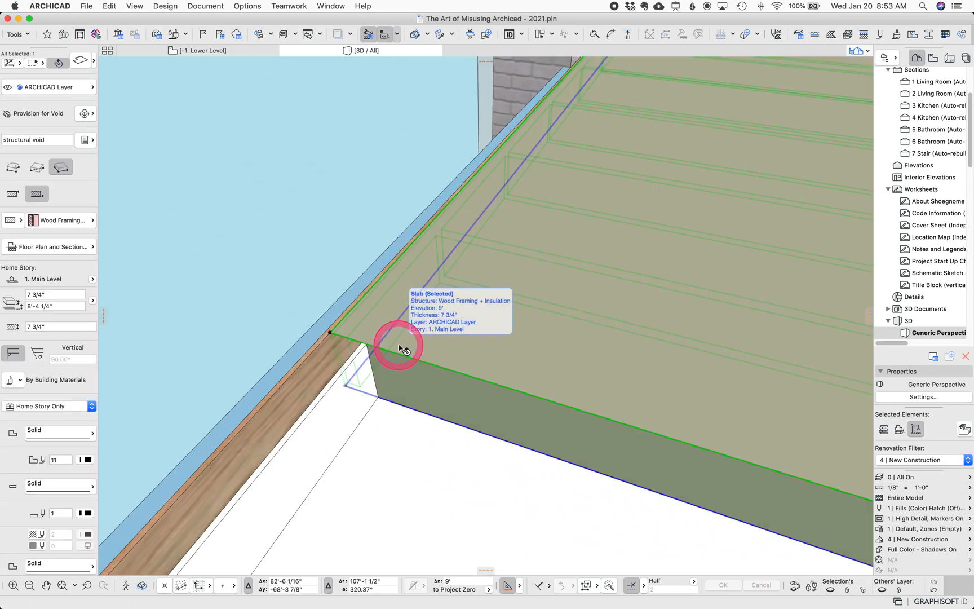
mouse_move(398, 346)
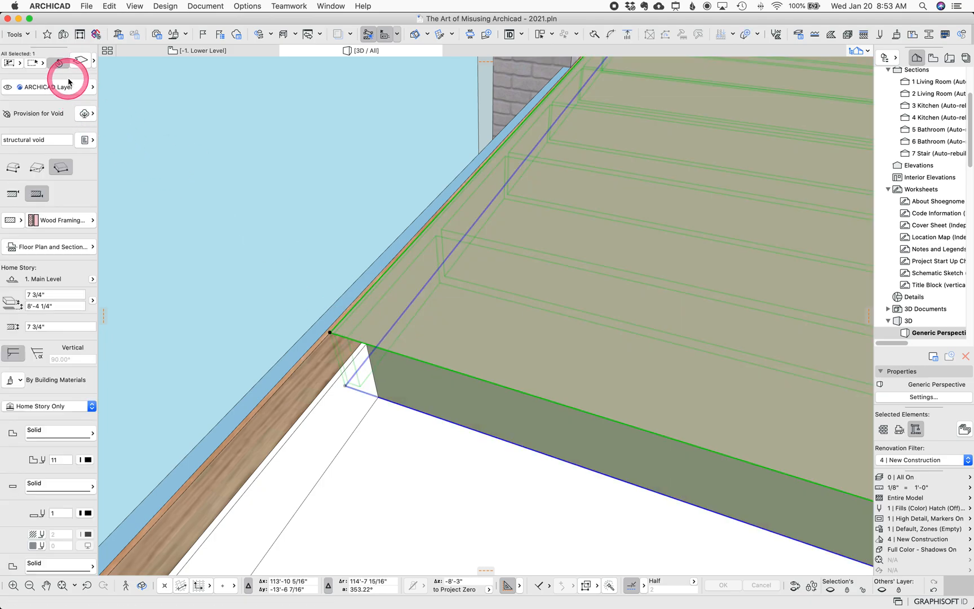
click(46, 87)
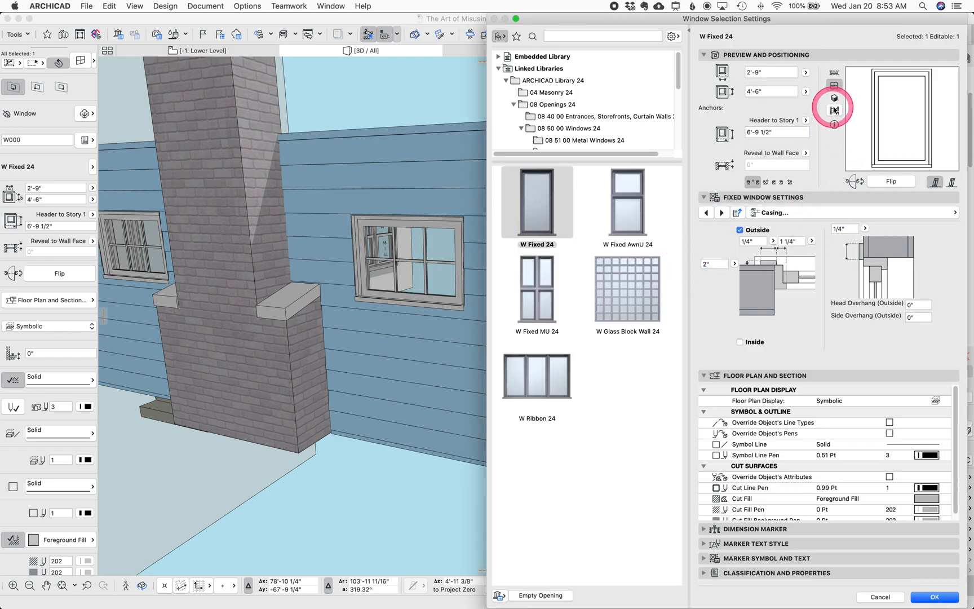
- Set the window's glass surface to 42 | MEP - Heating and check it in the 3D preview
click(720, 213)
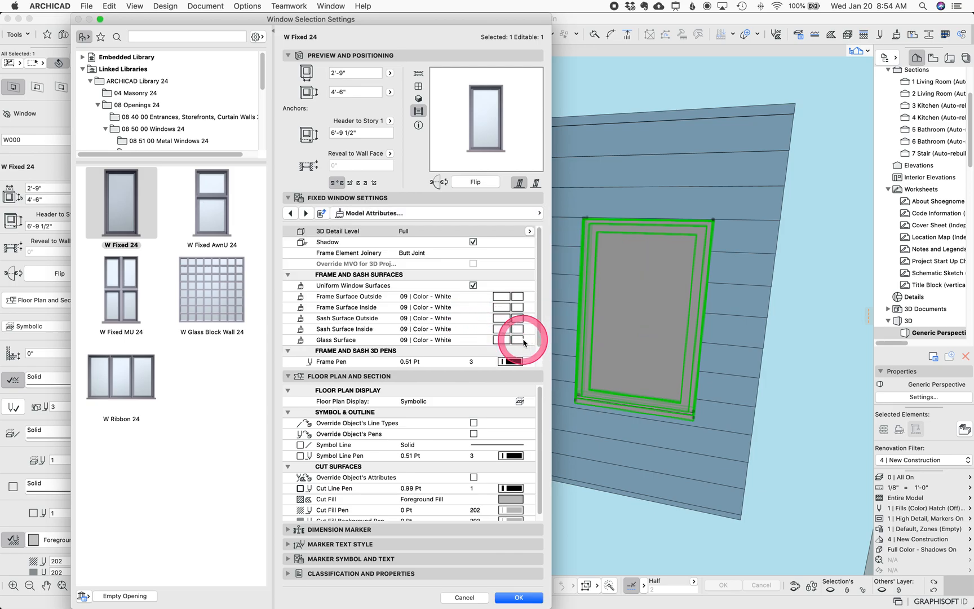
click(511, 340)
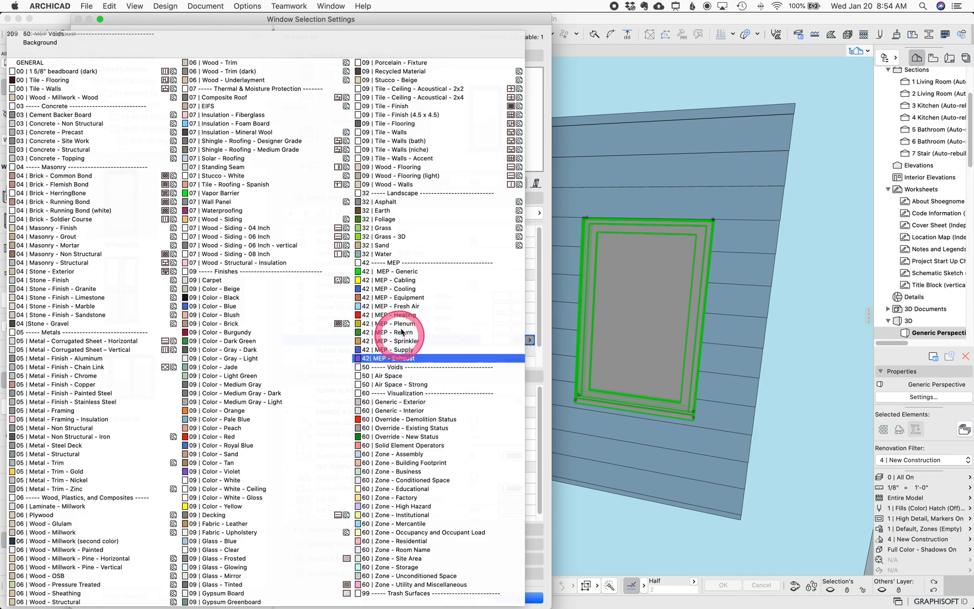
click(392, 315)
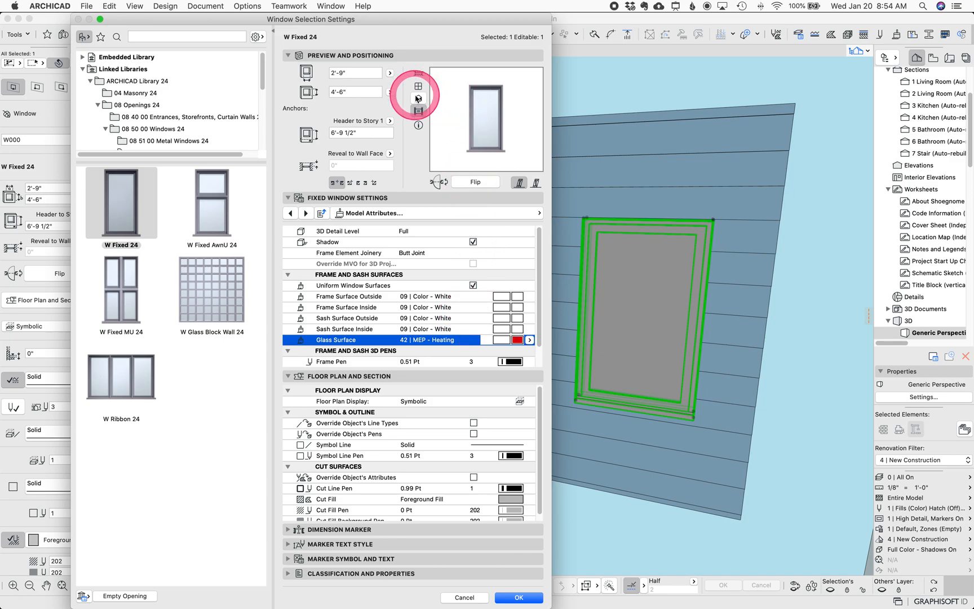
click(418, 98)
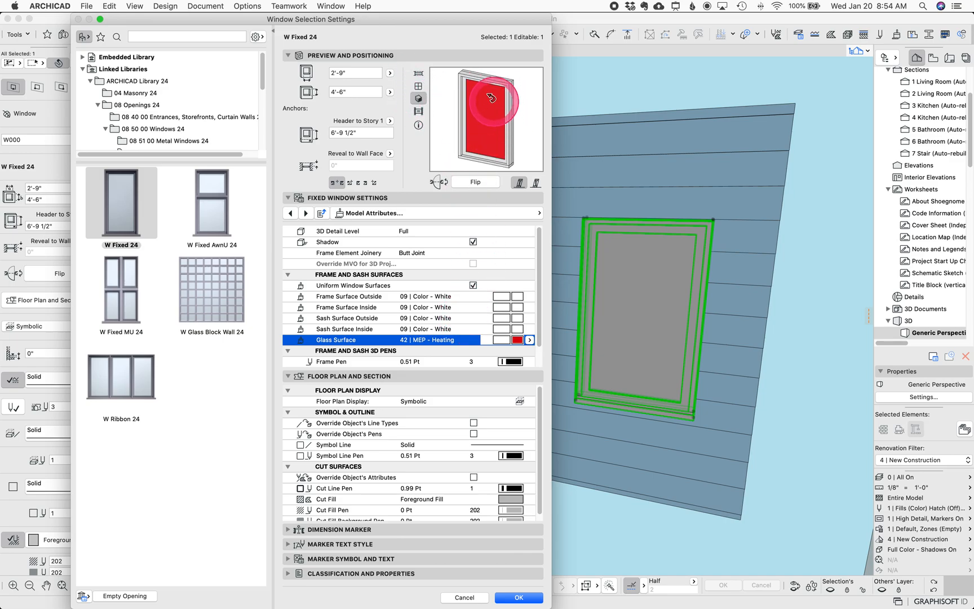
click(519, 597)
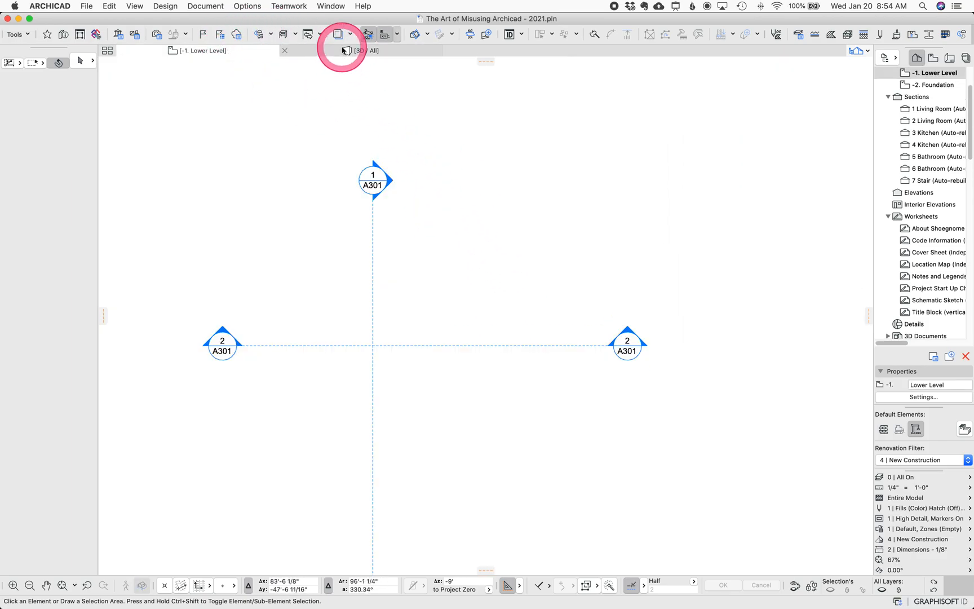
- Back in 3D, select the fixed window above the fascia and undo its last Change Window edit
click(365, 51)
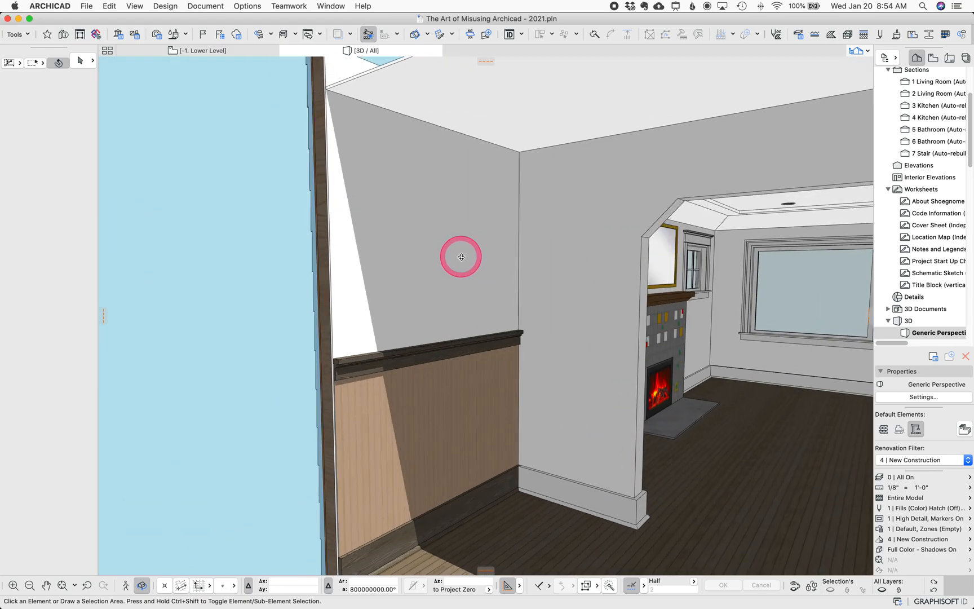
click(461, 257)
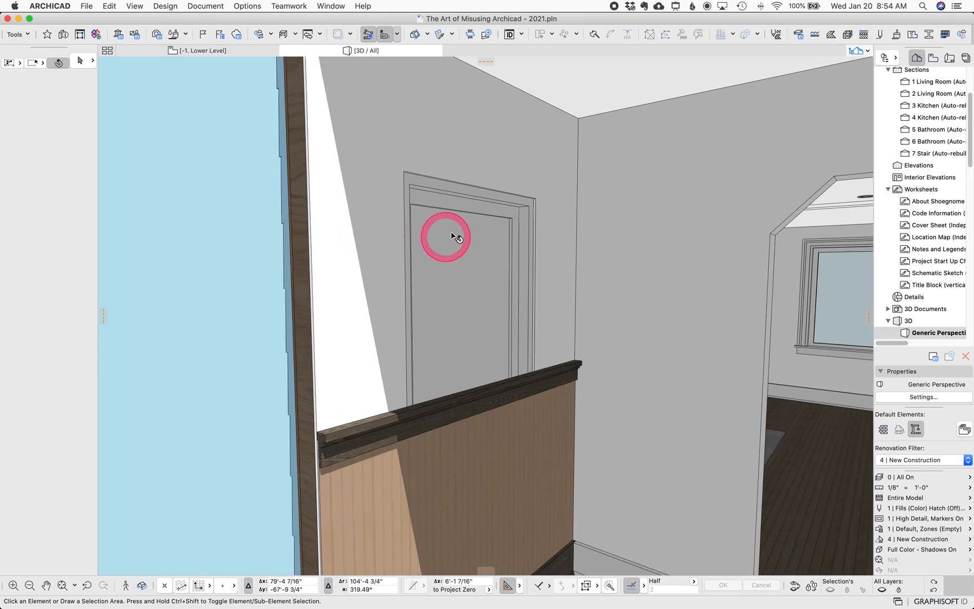
key(cmd+z)
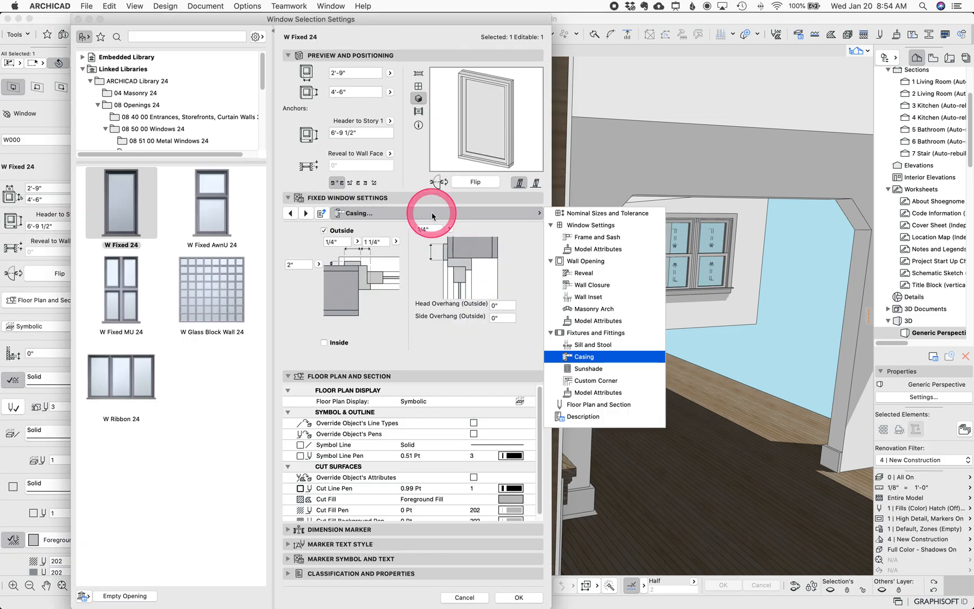
click(323, 343)
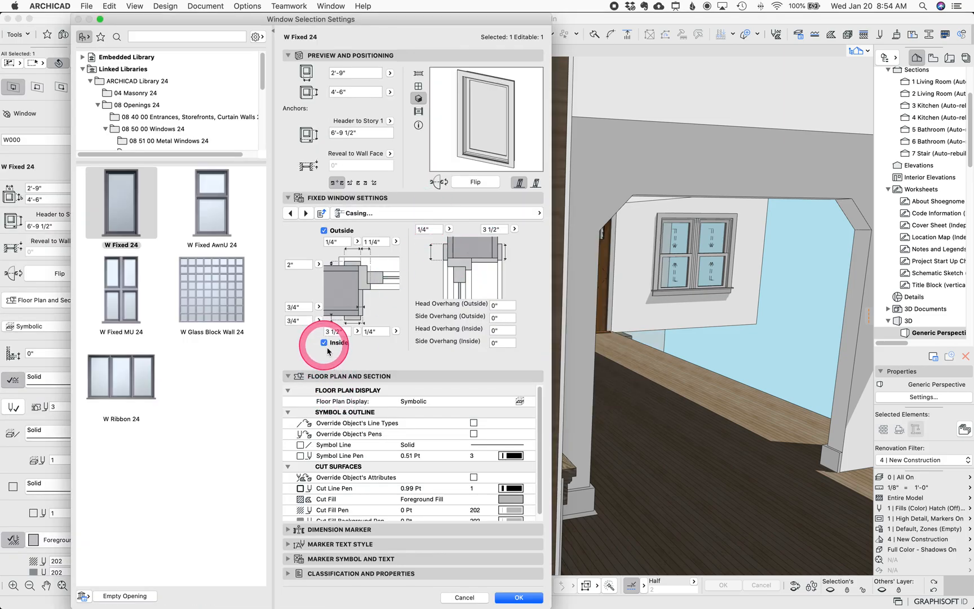
click(517, 597)
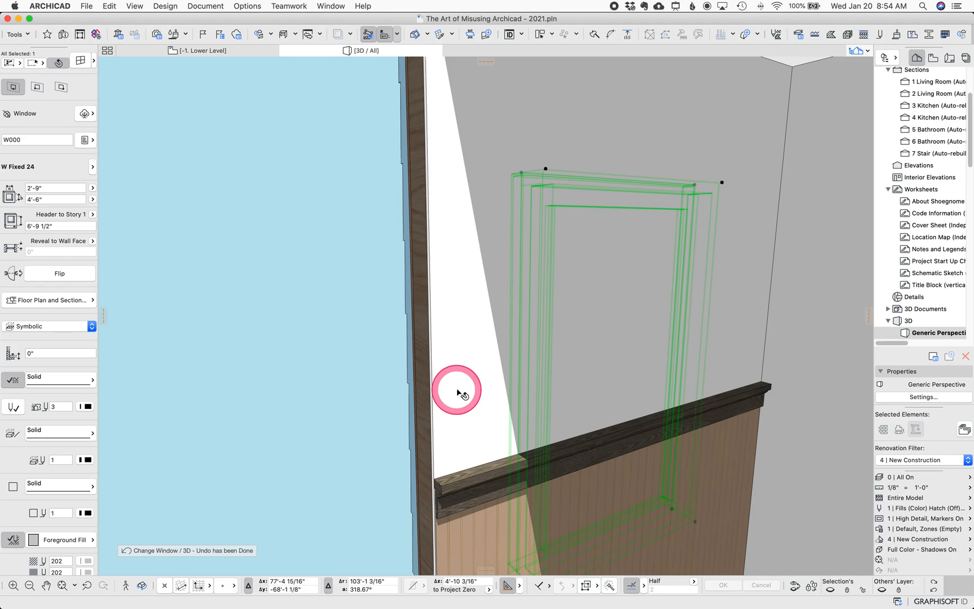
- On the Main Level plan, set window W000's 2D detail level by MVO and confirm its settings
click(435, 239)
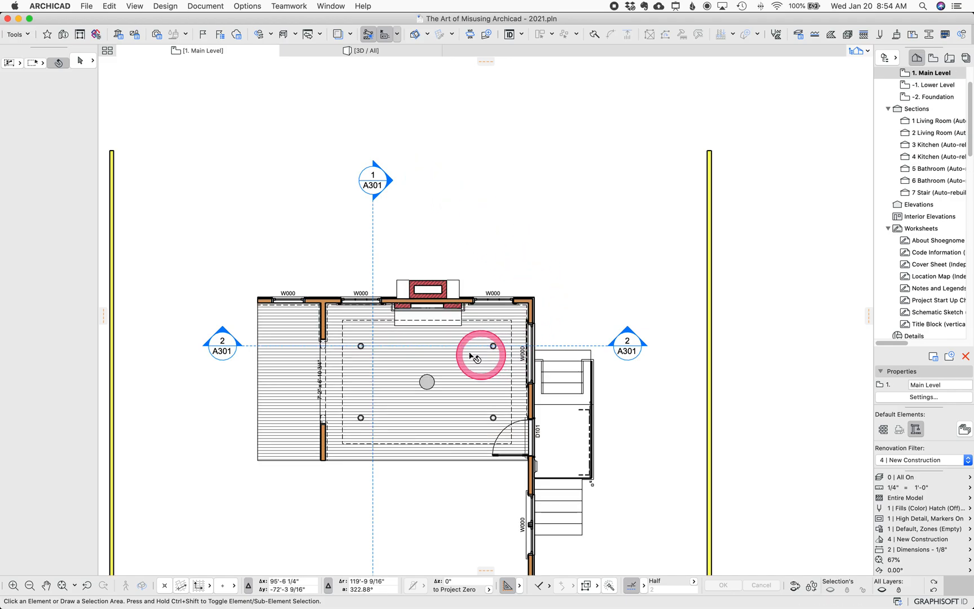
scroll(up, 3)
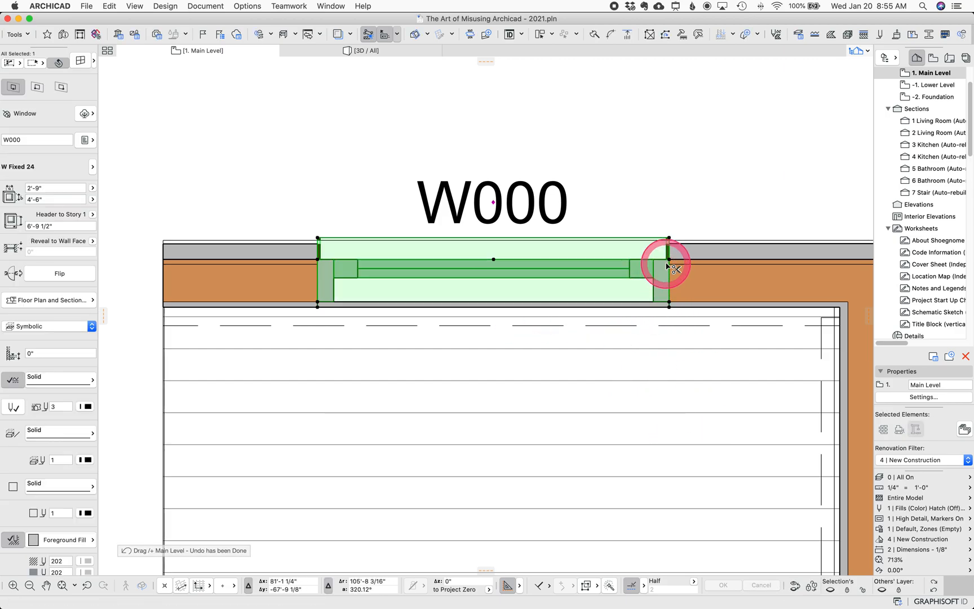
double_click(667, 267)
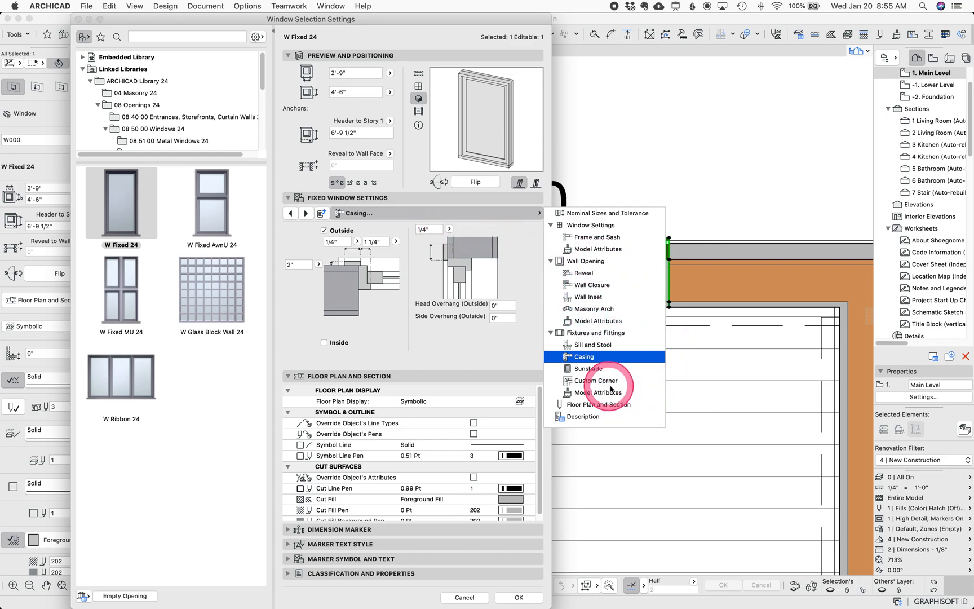
click(603, 403)
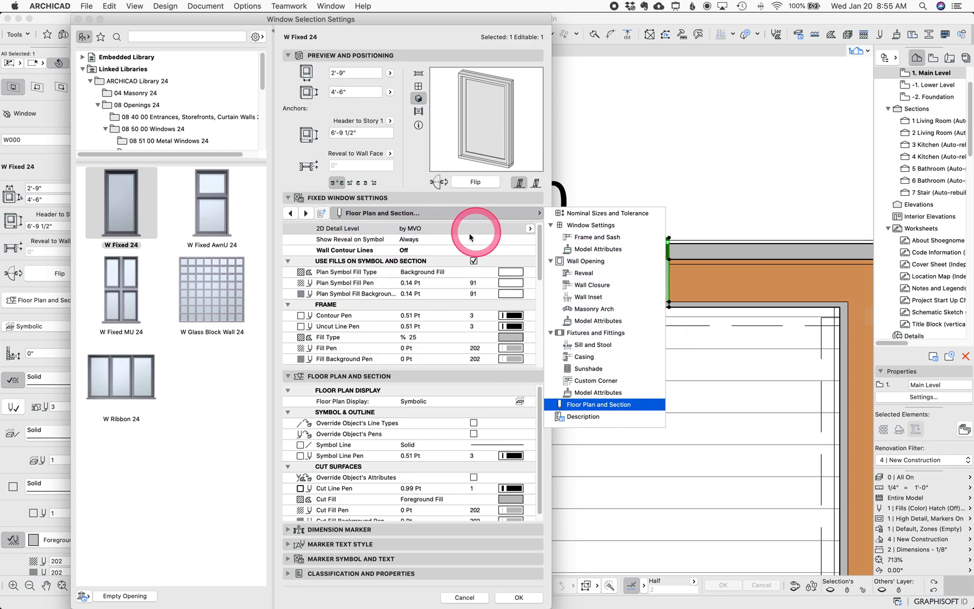
click(530, 227)
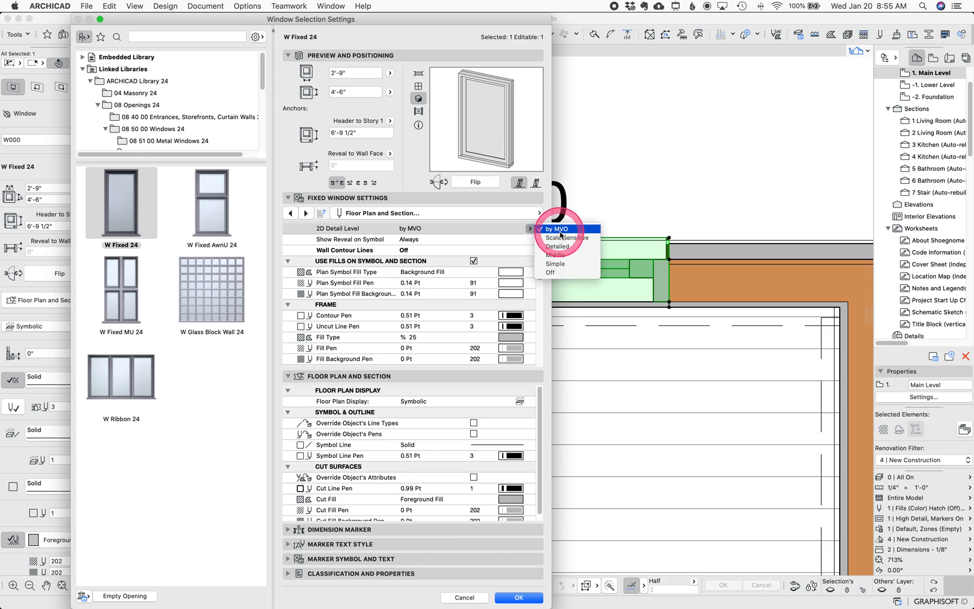
click(549, 272)
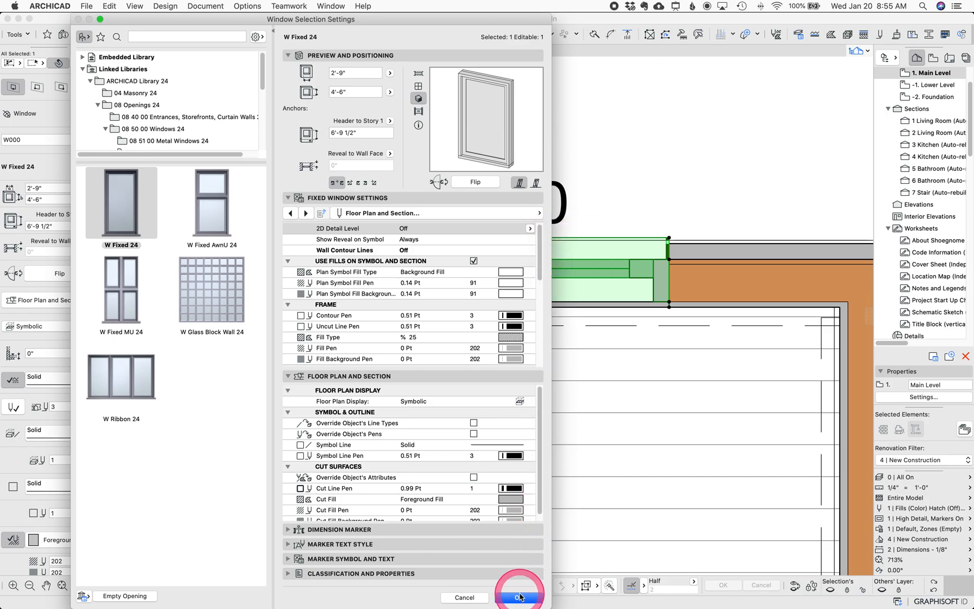
click(517, 597)
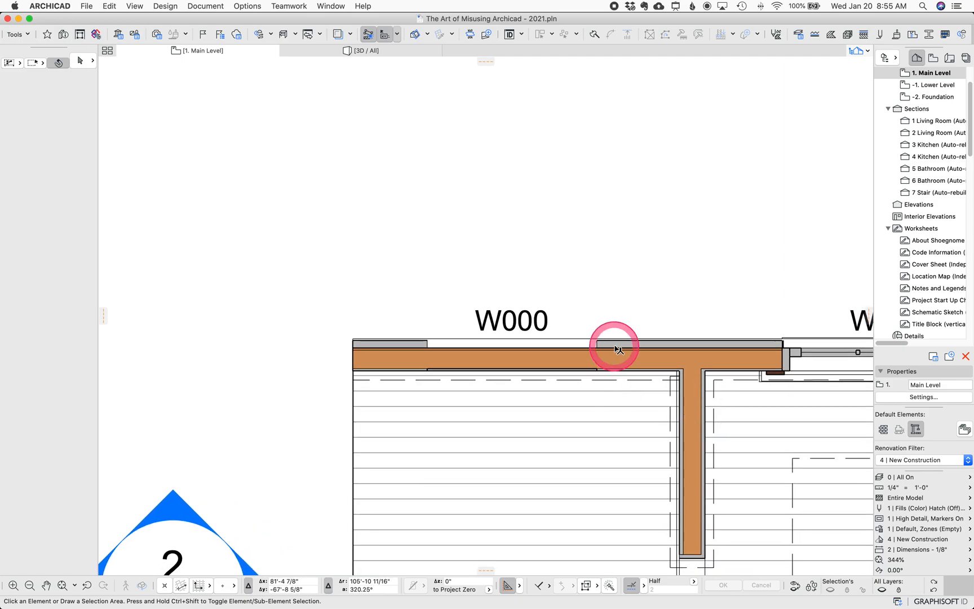
- Return to the 3D view showing the house exterior with the chimney
click(615, 346)
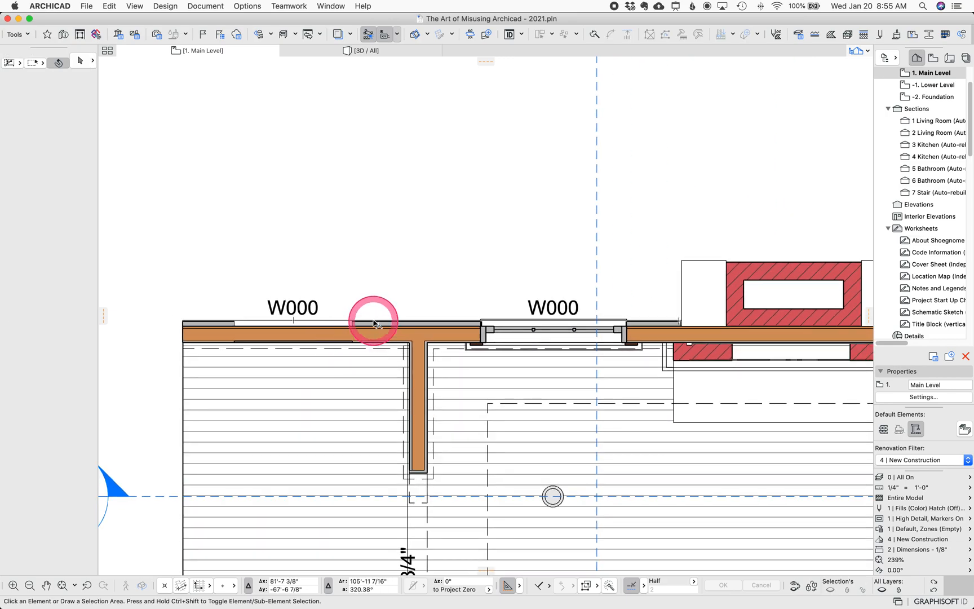
scroll(up, 3)
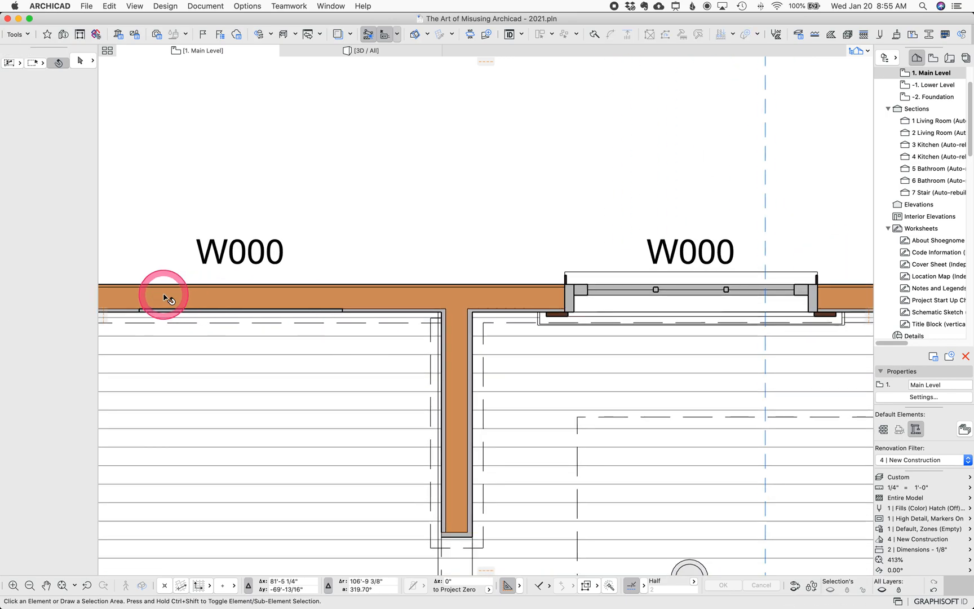
mouse_move(356, 288)
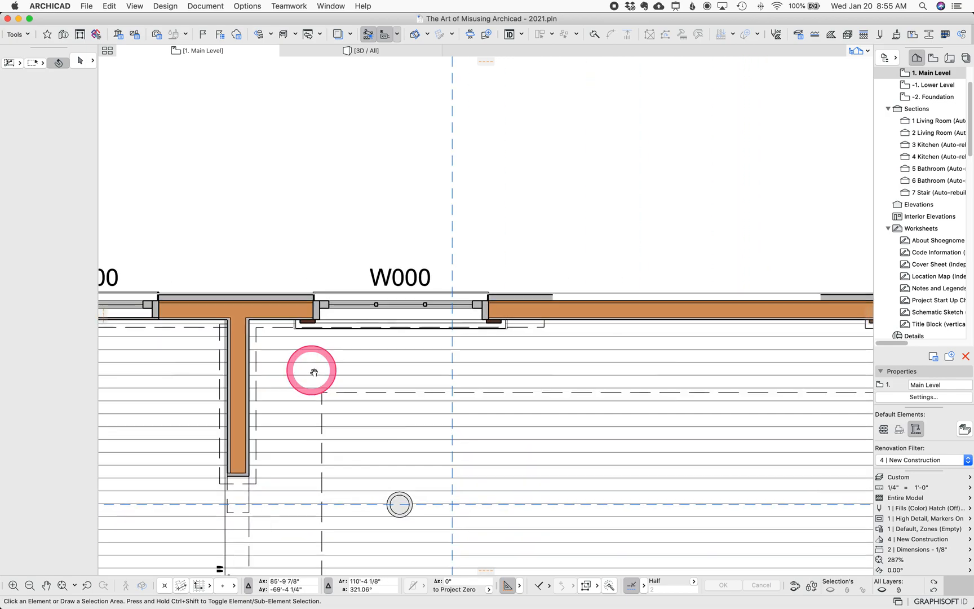
click(365, 51)
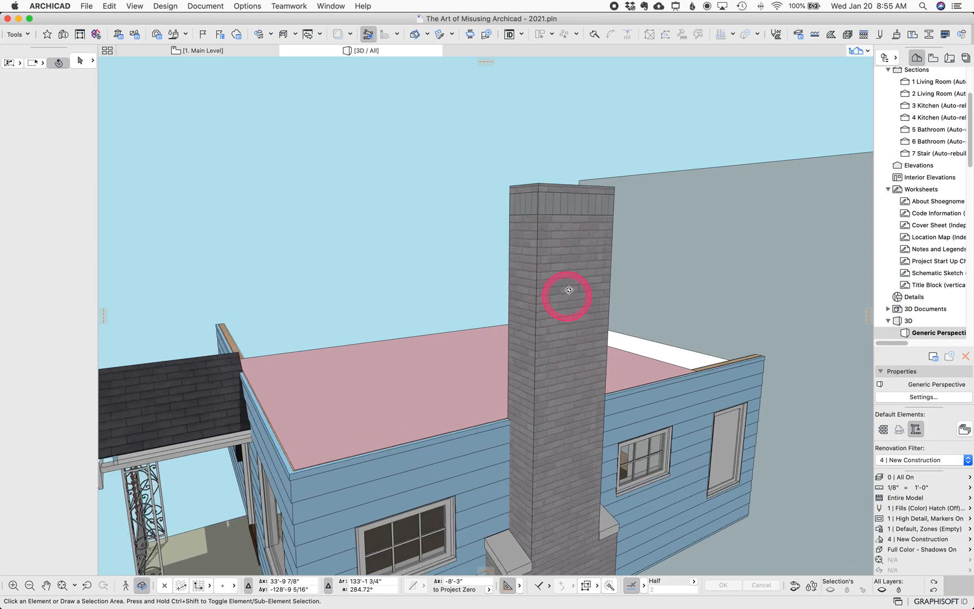
- From the chimney cap column's upper 3" brick segment, bring up the 04 | Brick - Soldier Course surface settings
click(567, 289)
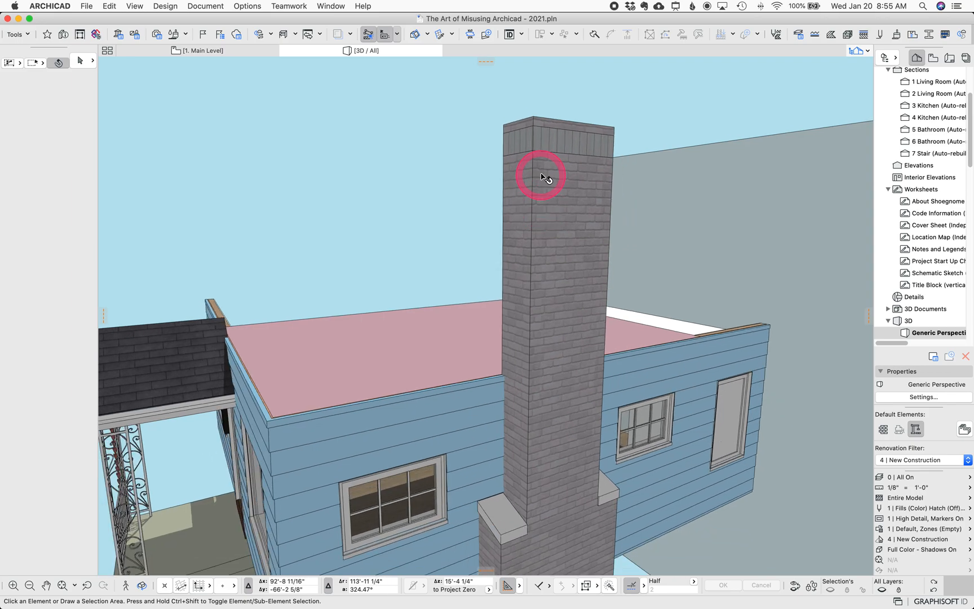
double_click(540, 176)
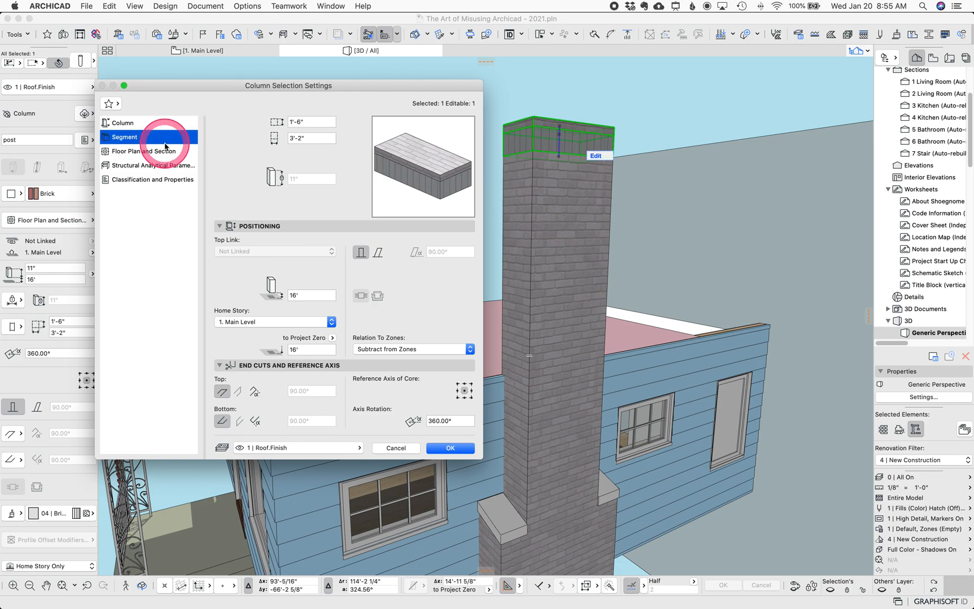
click(124, 137)
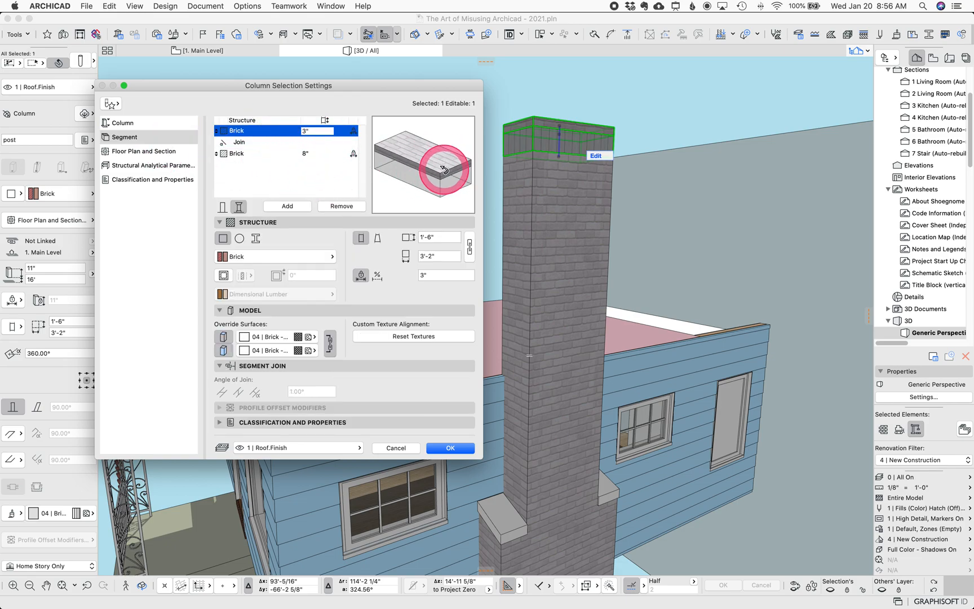
click(267, 153)
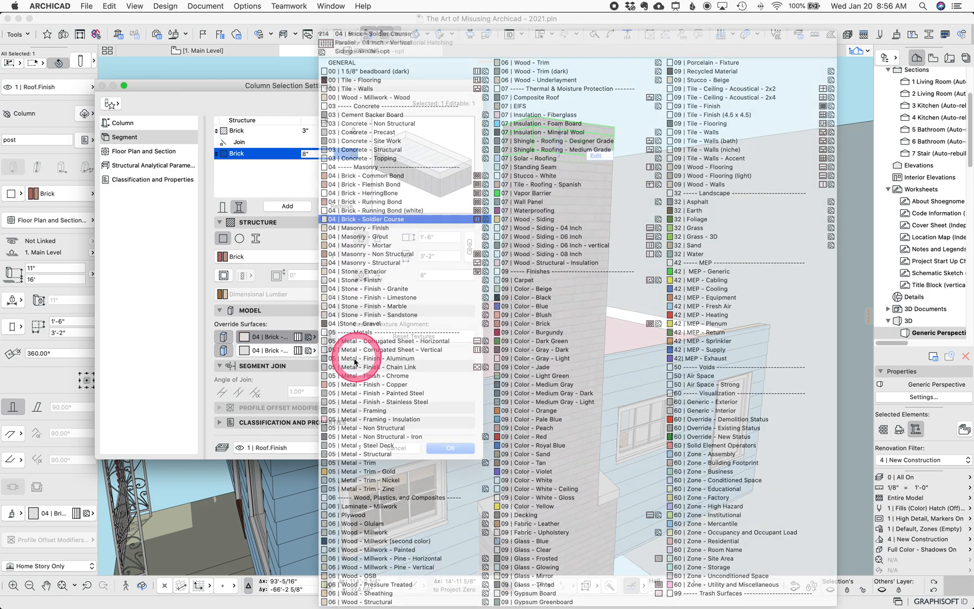
click(448, 448)
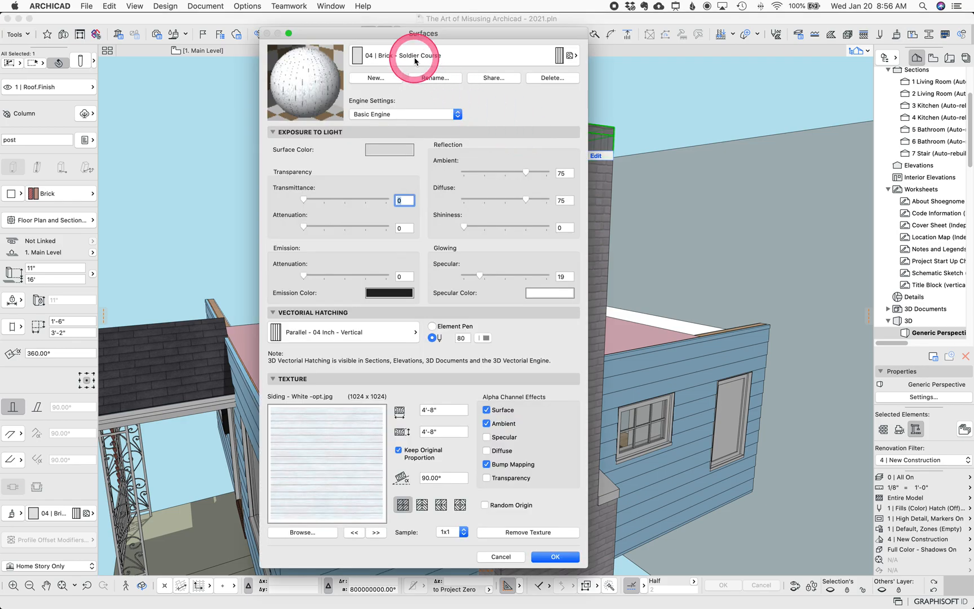
mouse_move(284, 400)
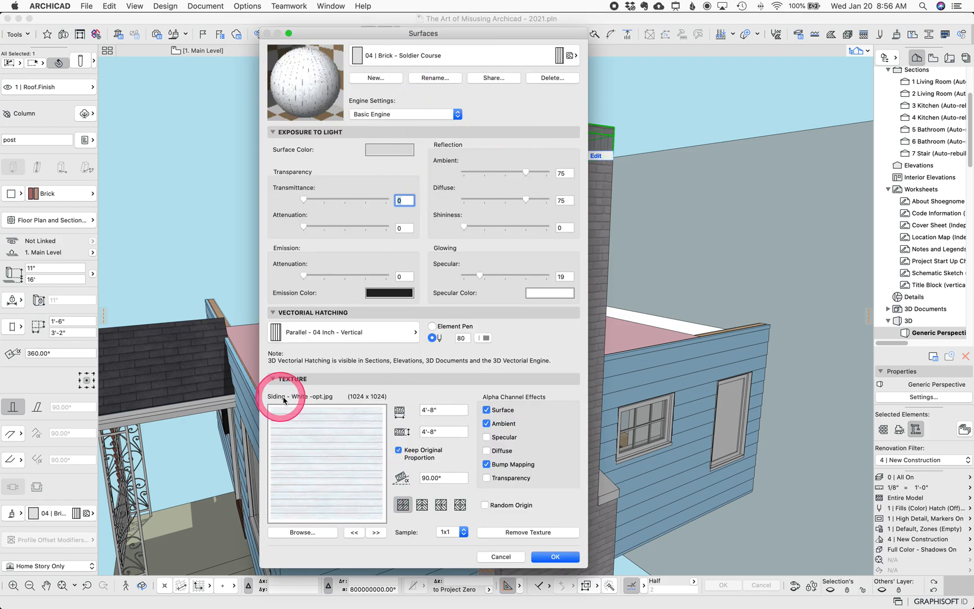
mouse_move(321, 435)
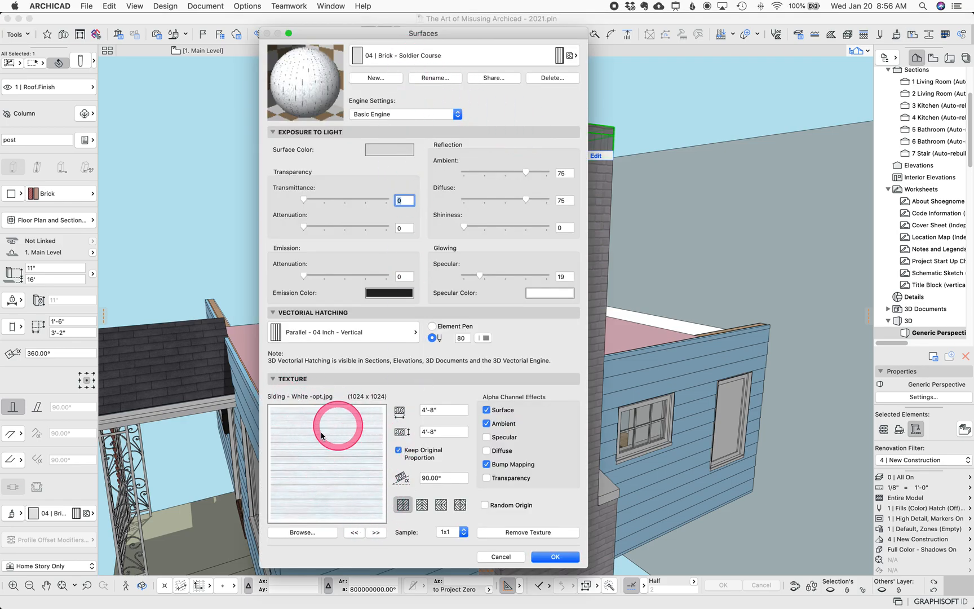
mouse_move(357, 460)
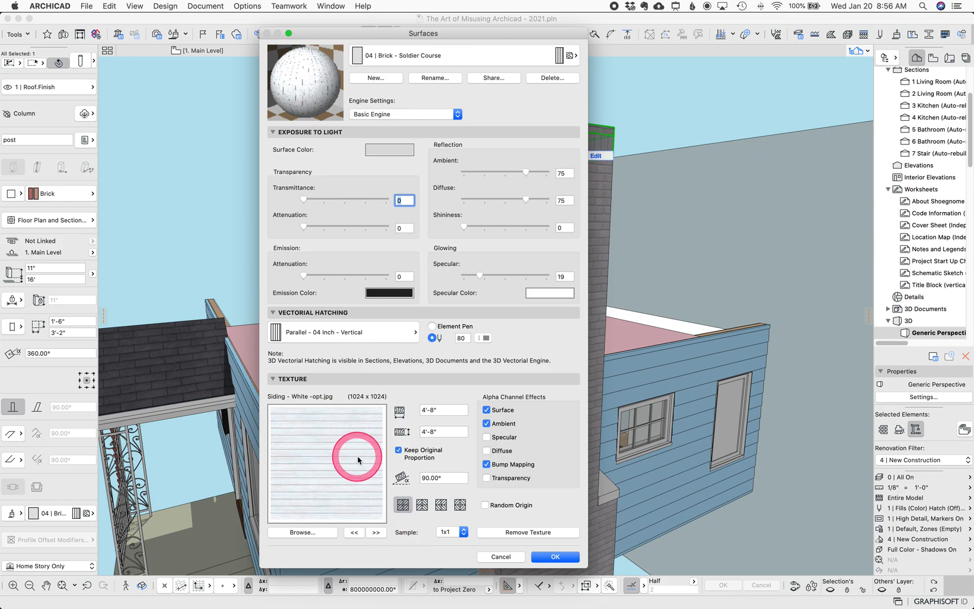
mouse_move(445, 415)
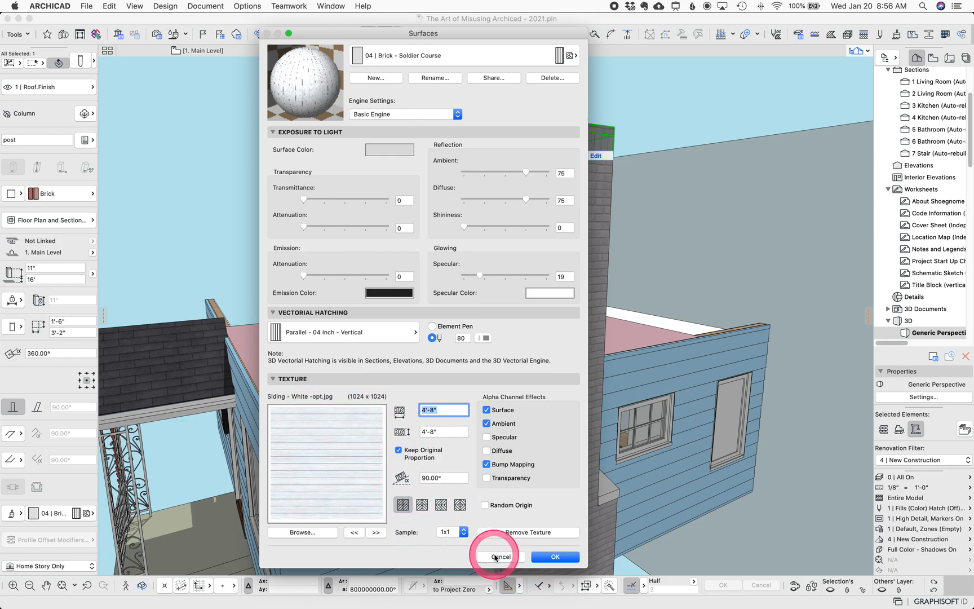
- Cancel the Surfaces dialog and set the cap column's lower brick segment to 3" instead of 8"
click(501, 555)
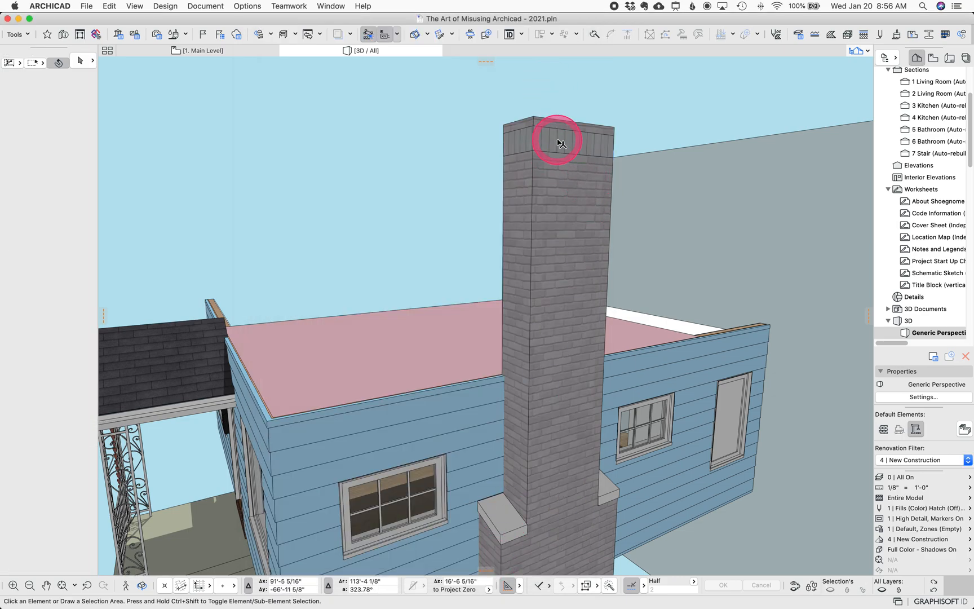
click(557, 143)
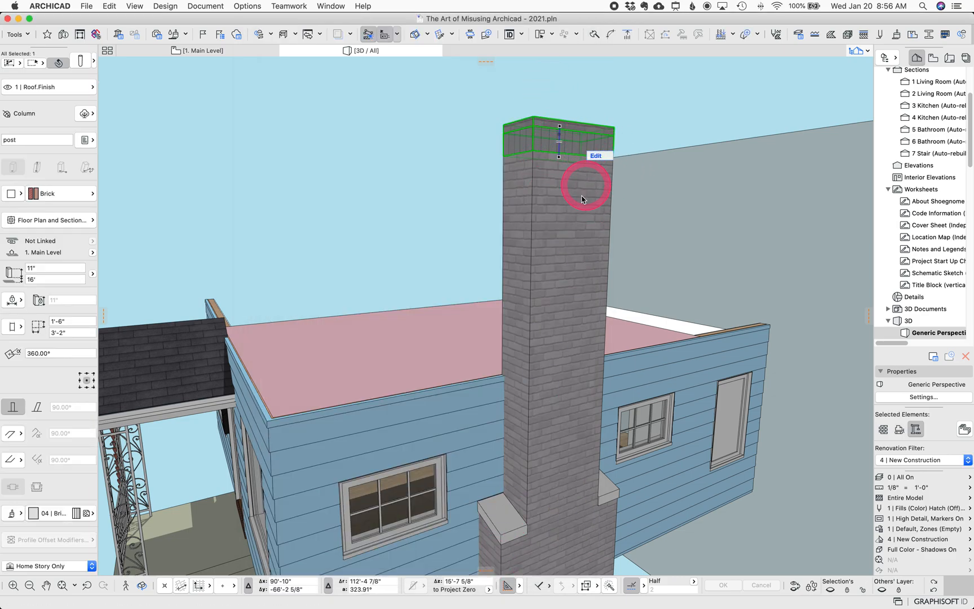
double_click(584, 185)
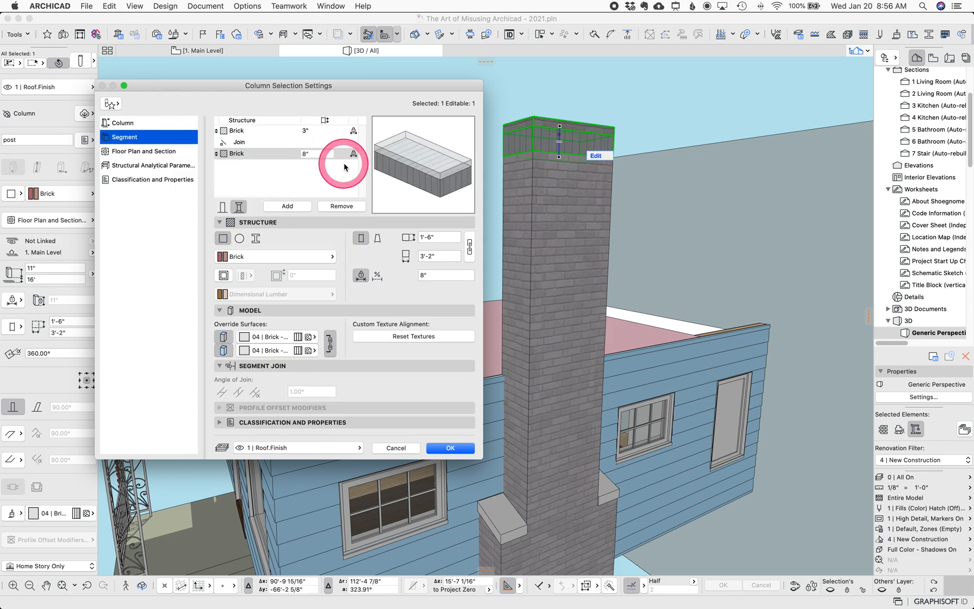
click(450, 447)
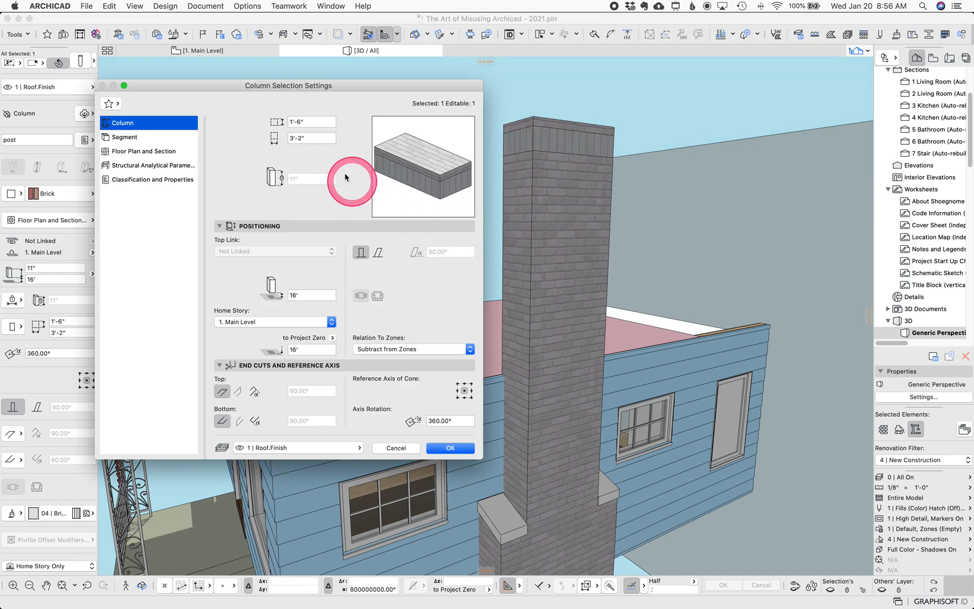
click(125, 137)
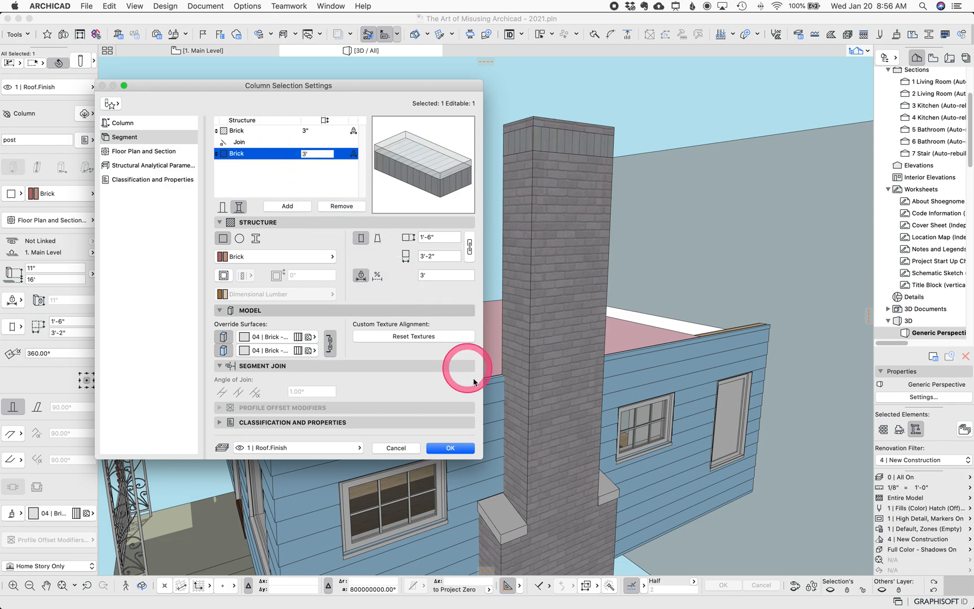
click(449, 447)
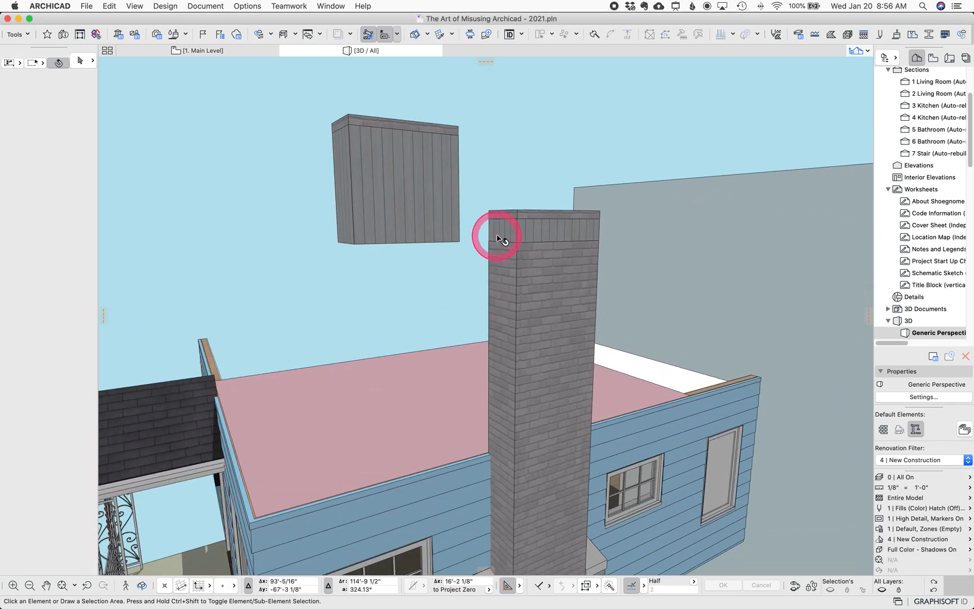
- Turn the floating brick block into a full chimney of joined 3", 8" and 12" brick segments
click(395, 180)
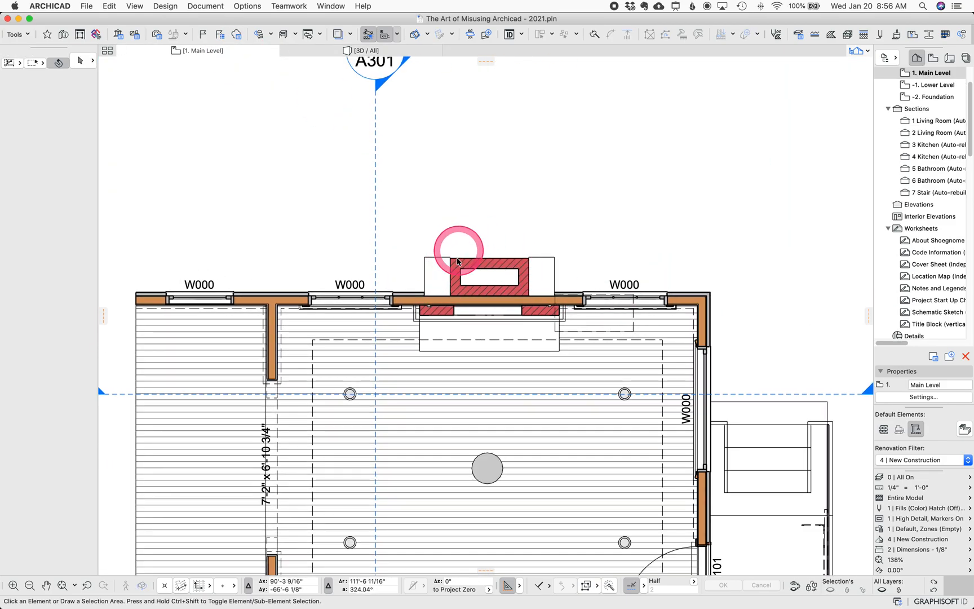
click(368, 51)
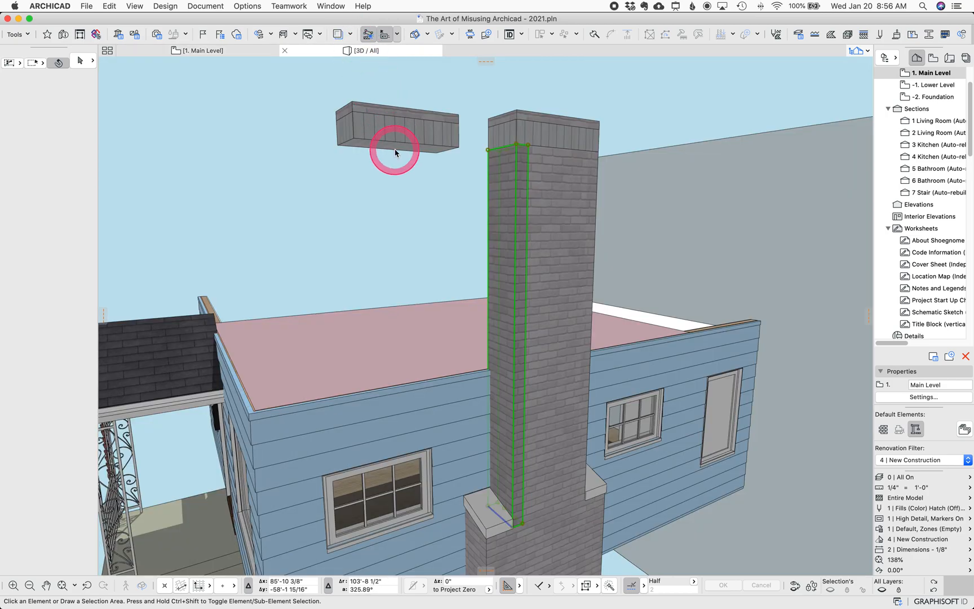
click(395, 130)
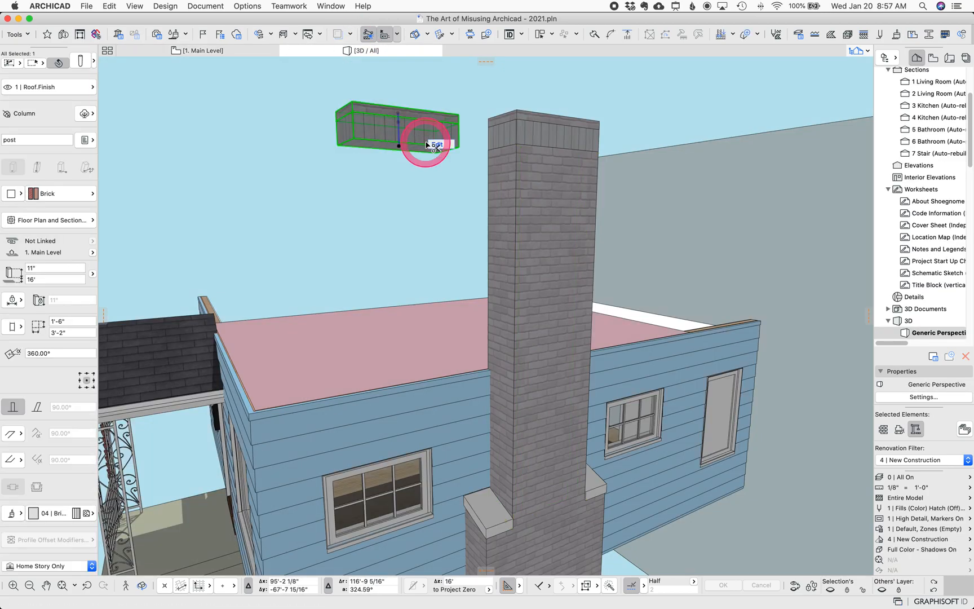
double_click(397, 131)
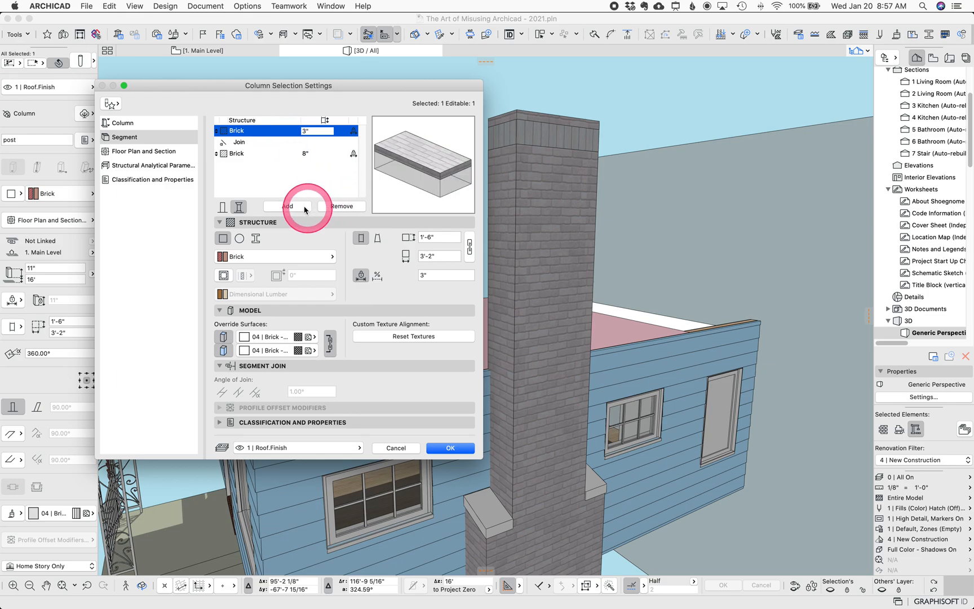
click(287, 205)
text(12')
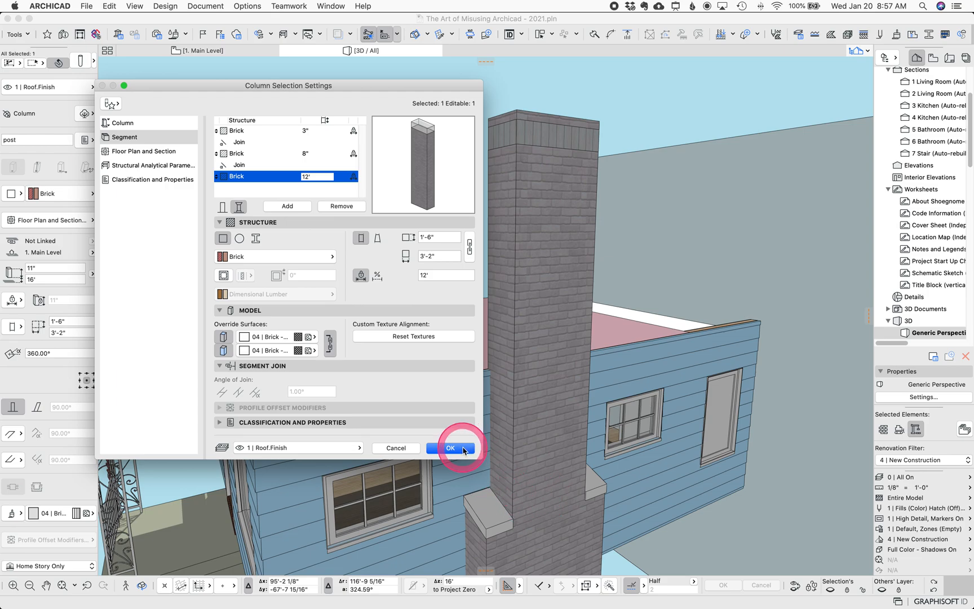
click(450, 447)
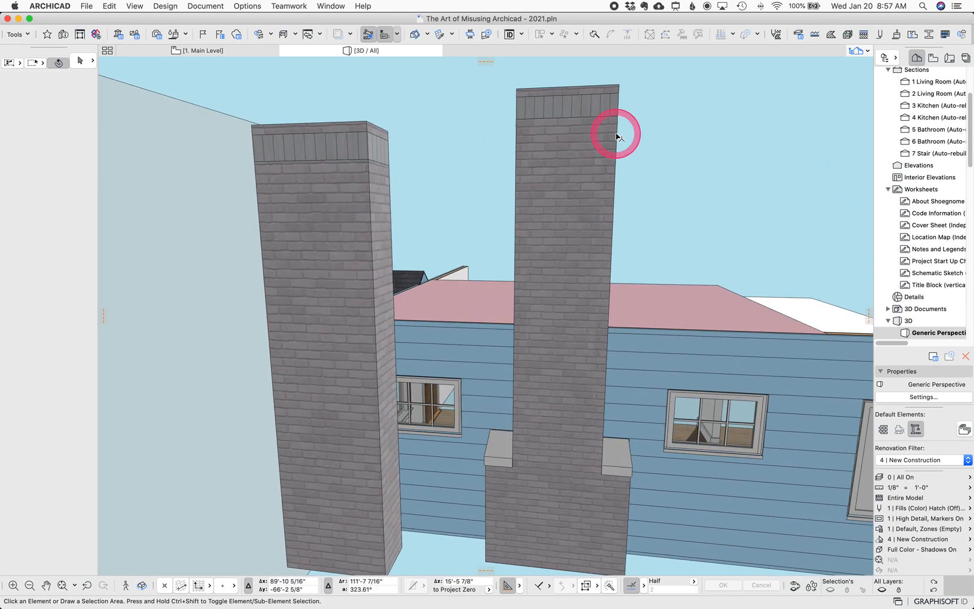
- Select the left chimney column and start Surface Painter from Creative Imaging to align its brick faces
click(316, 248)
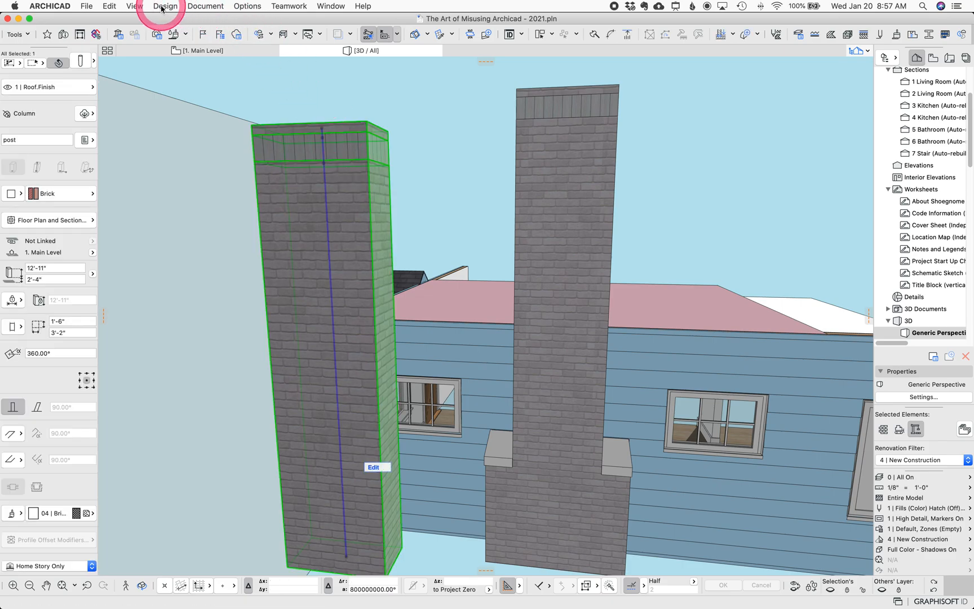
click(205, 6)
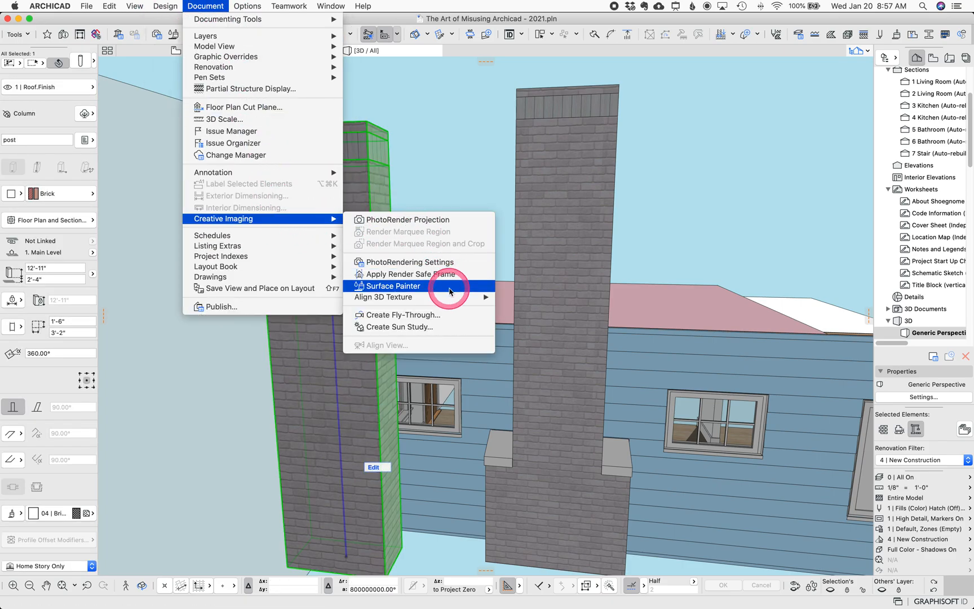
click(392, 285)
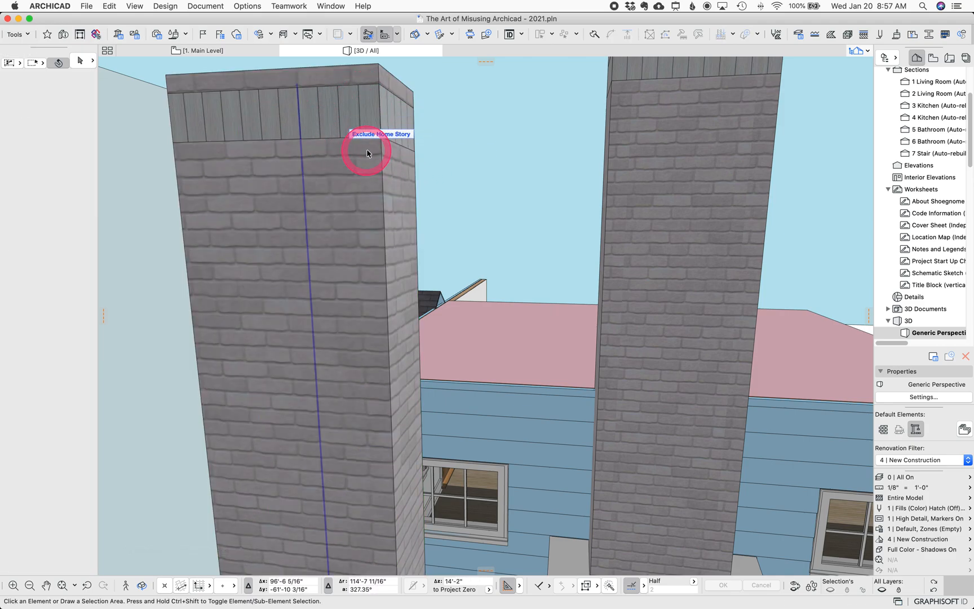
mouse_move(379, 93)
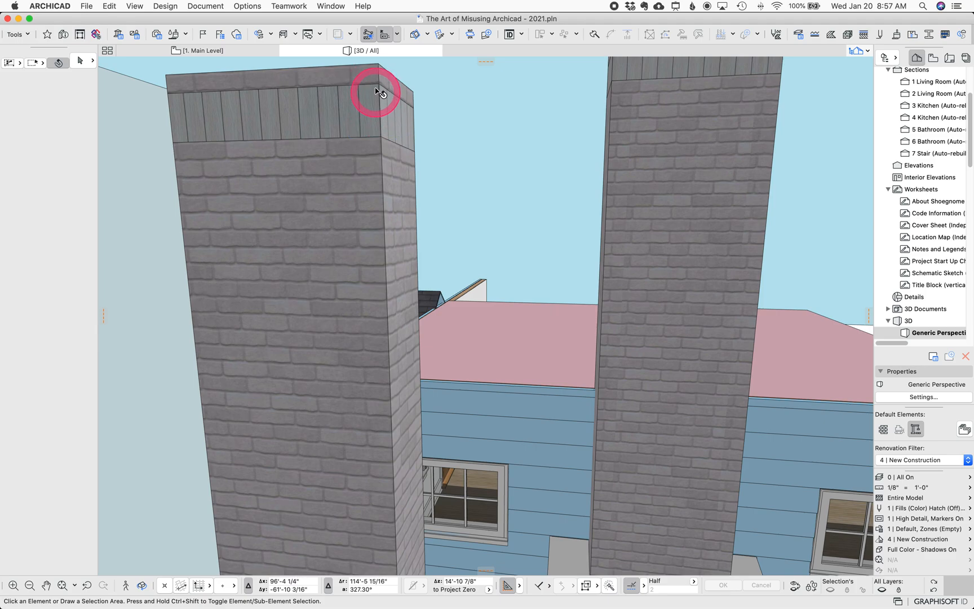
mouse_move(373, 110)
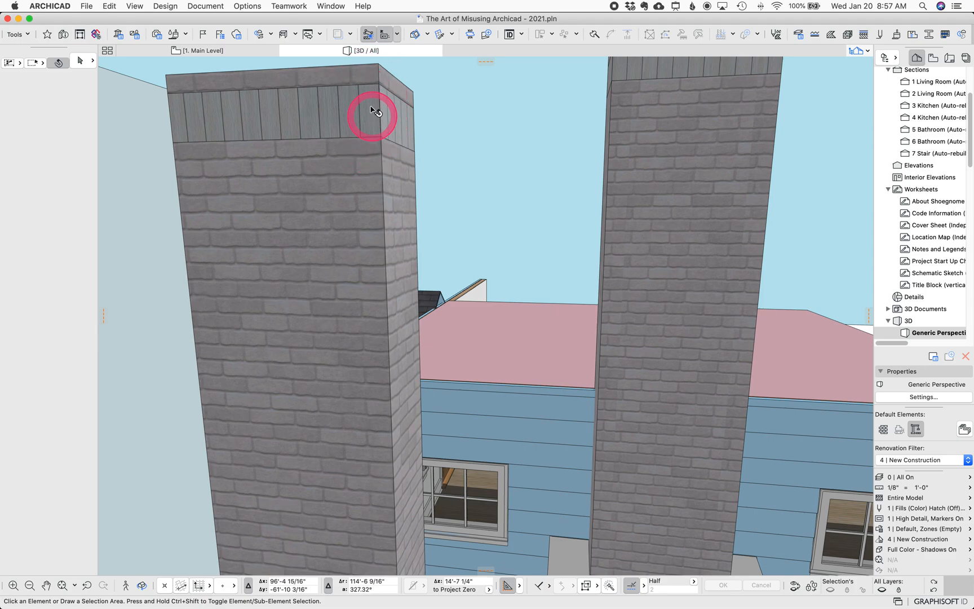
mouse_move(332, 131)
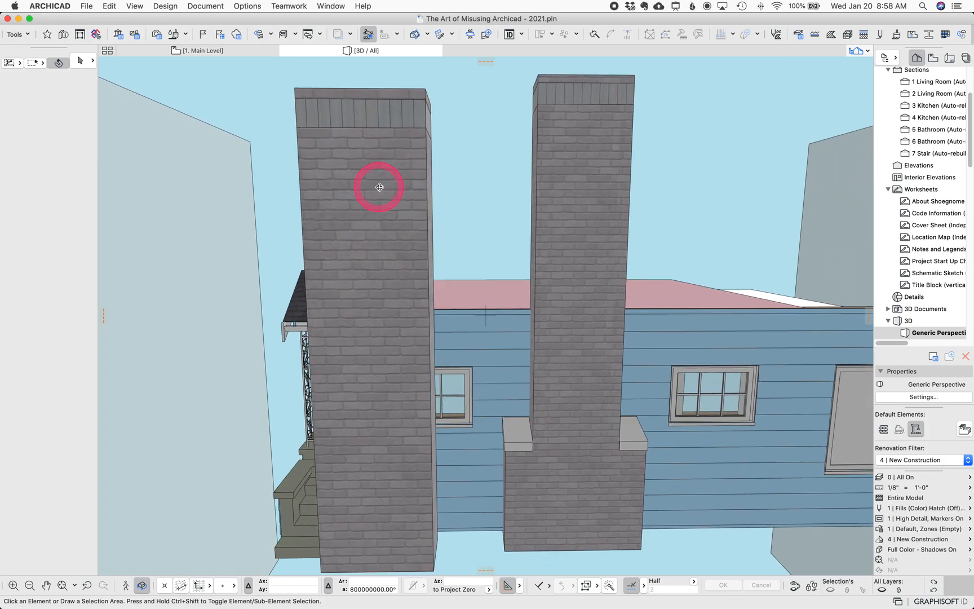
click(379, 188)
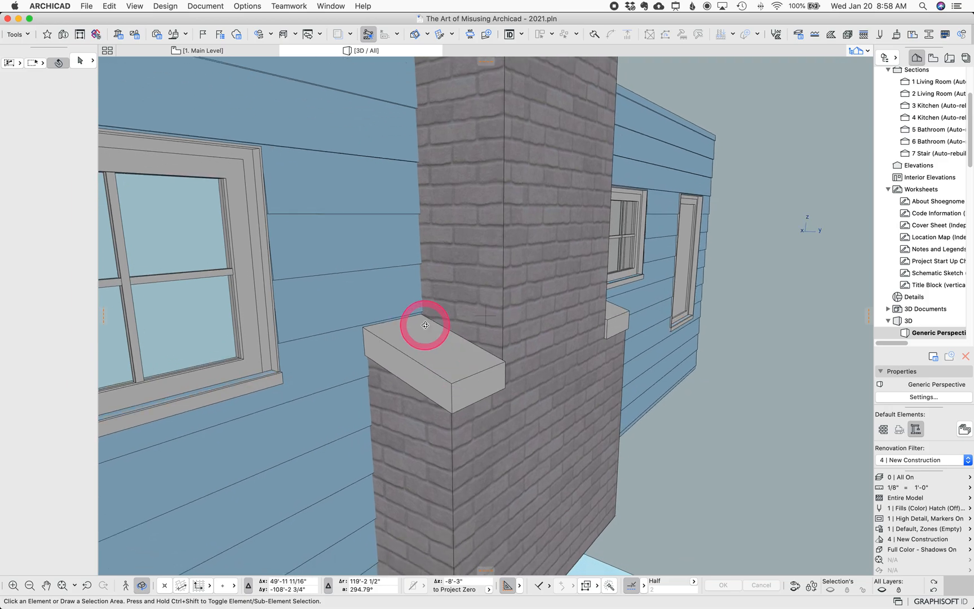
click(424, 324)
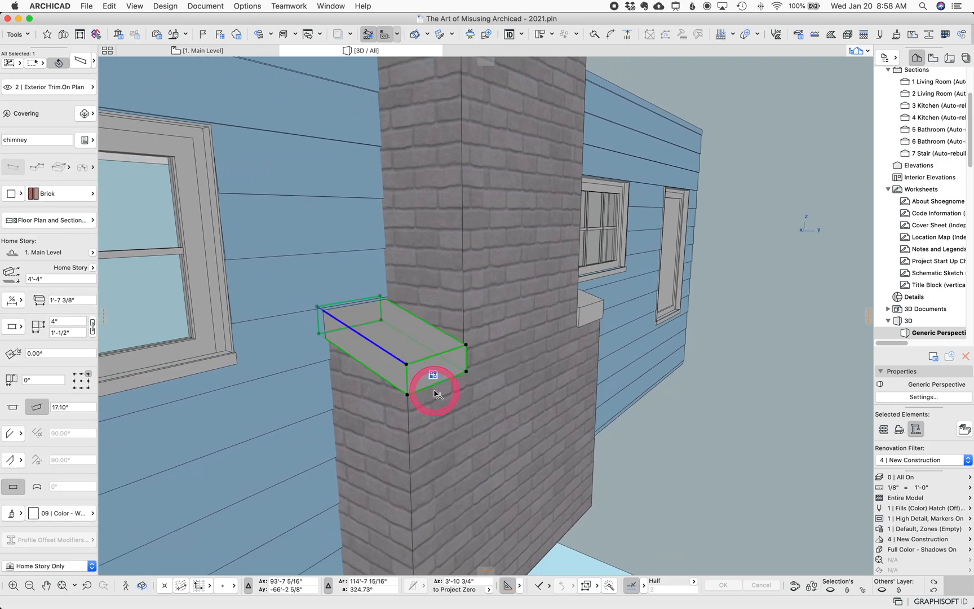
mouse_move(456, 406)
text(2')
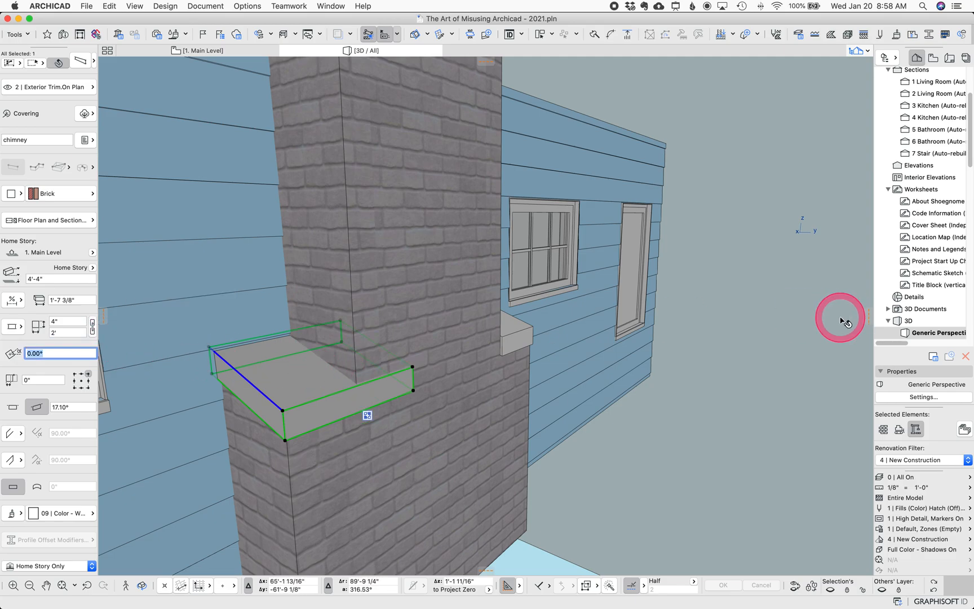
click(338, 257)
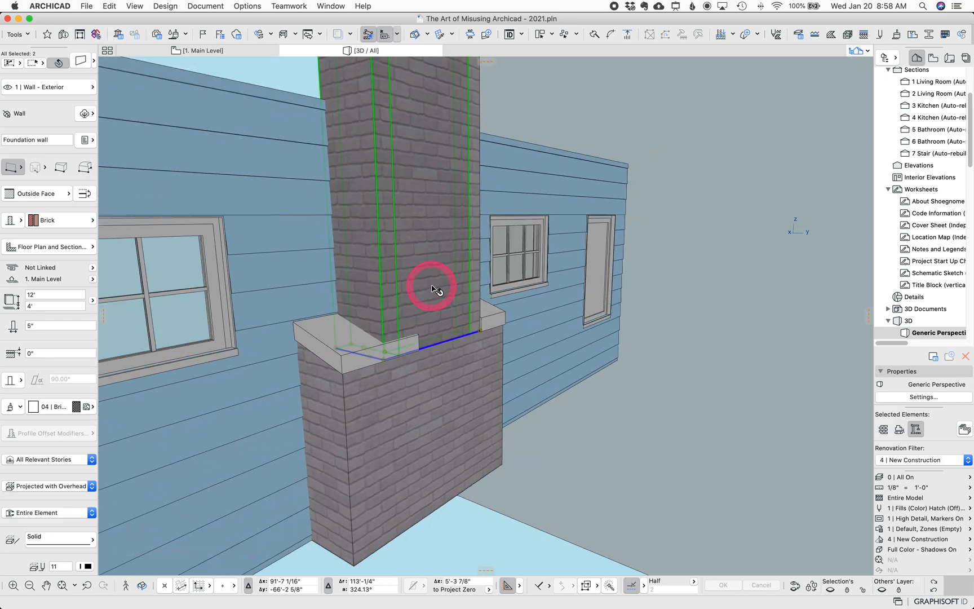
- Select the chimney wall below the cap and show it isolated in 3D
key(cmd+z)
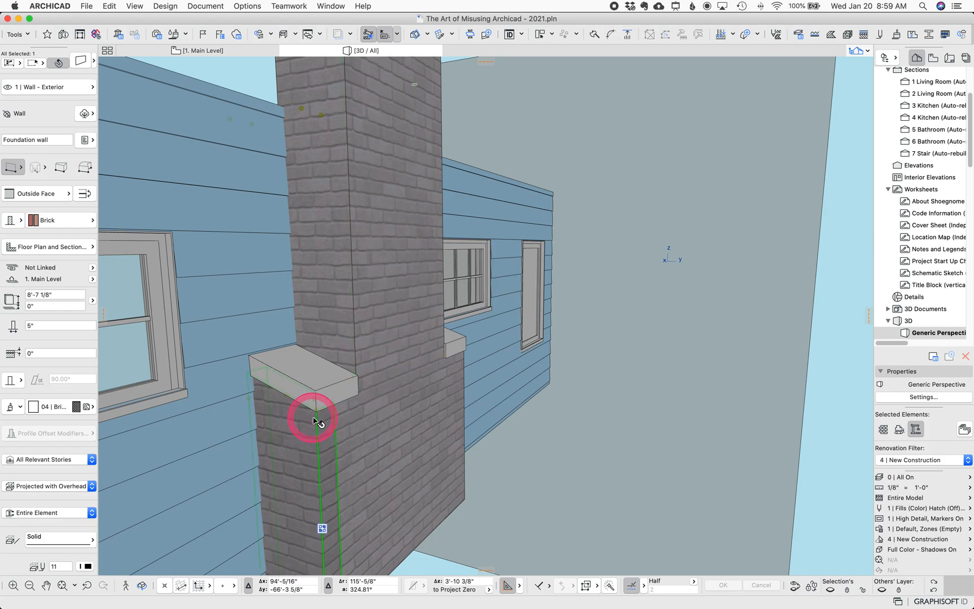
click(380, 358)
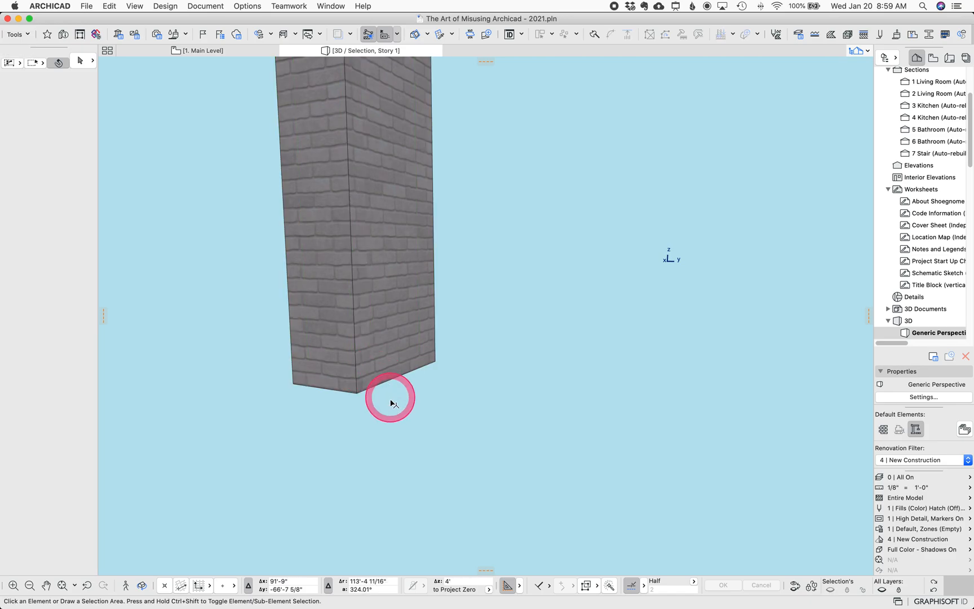
click(390, 397)
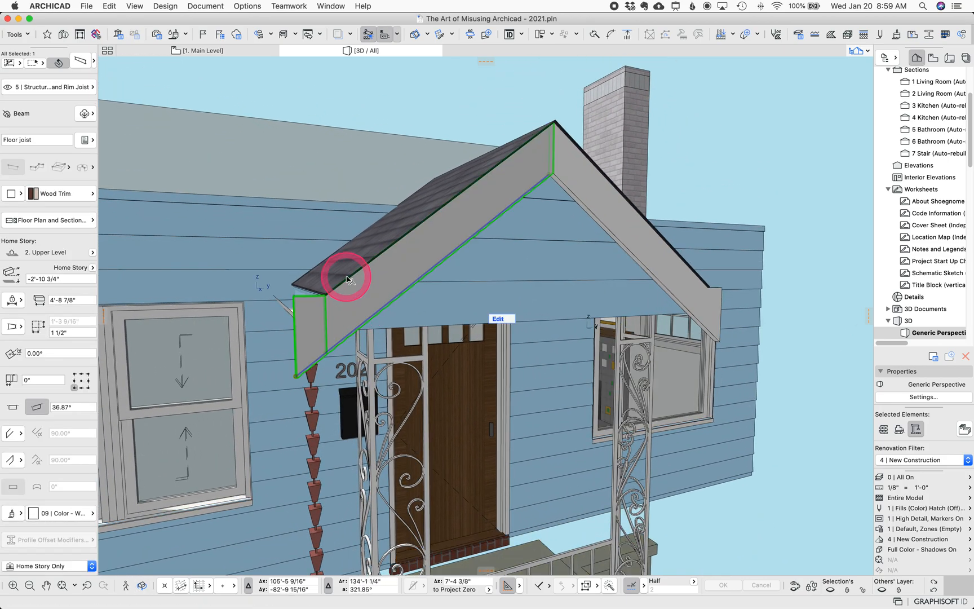
- In the fascia beam's Segment page, set the first Wood Trim segment's length to 5 5/8"
double_click(348, 276)
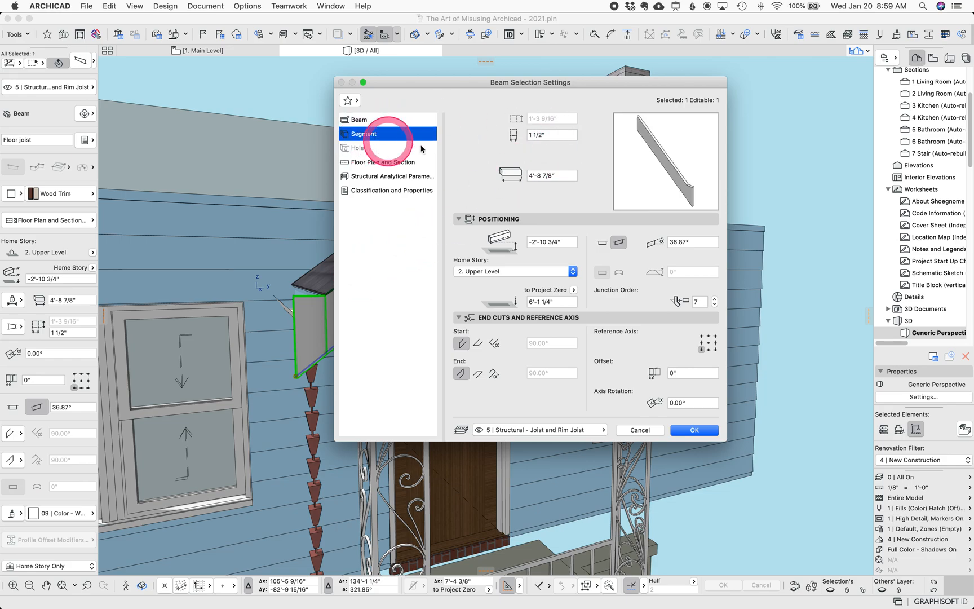
click(364, 133)
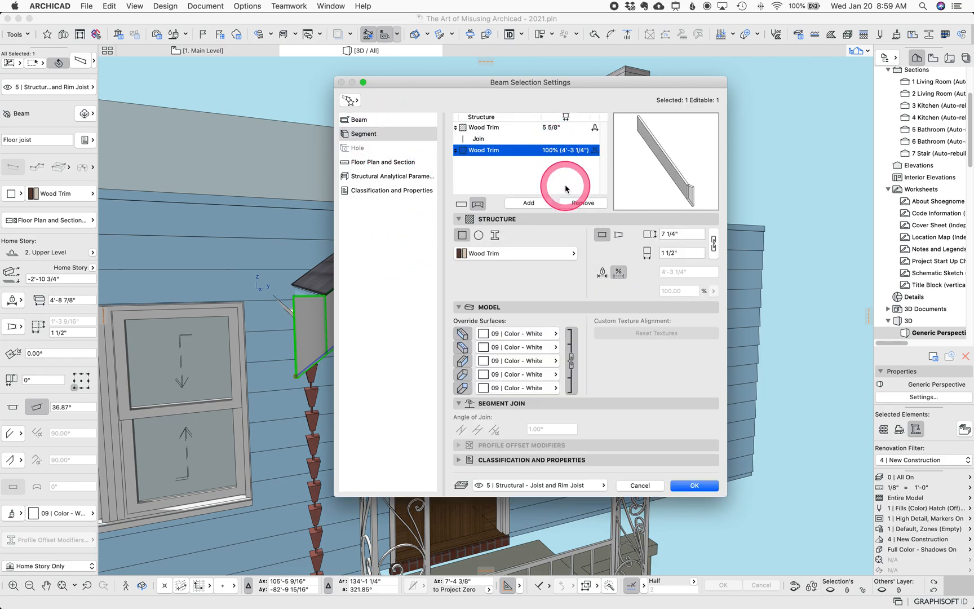
mouse_move(581, 153)
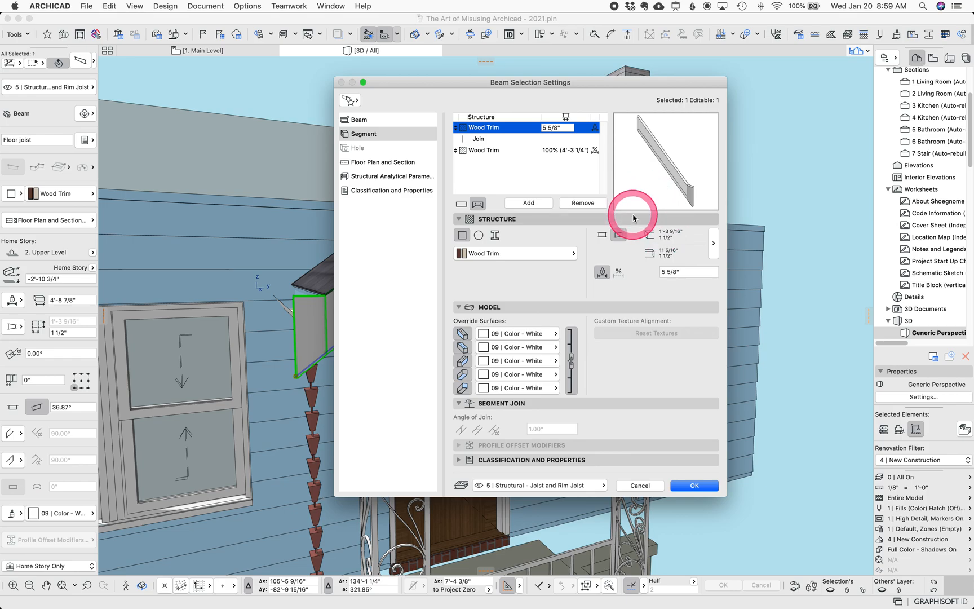
click(714, 242)
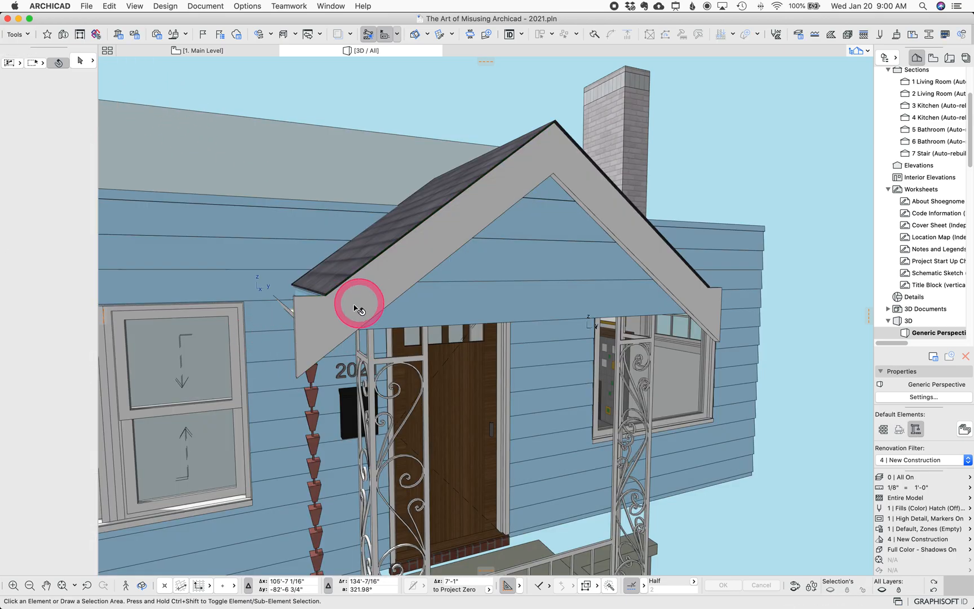
- Select the gable fascia beam and switch its lower end to a different End cut option
click(358, 309)
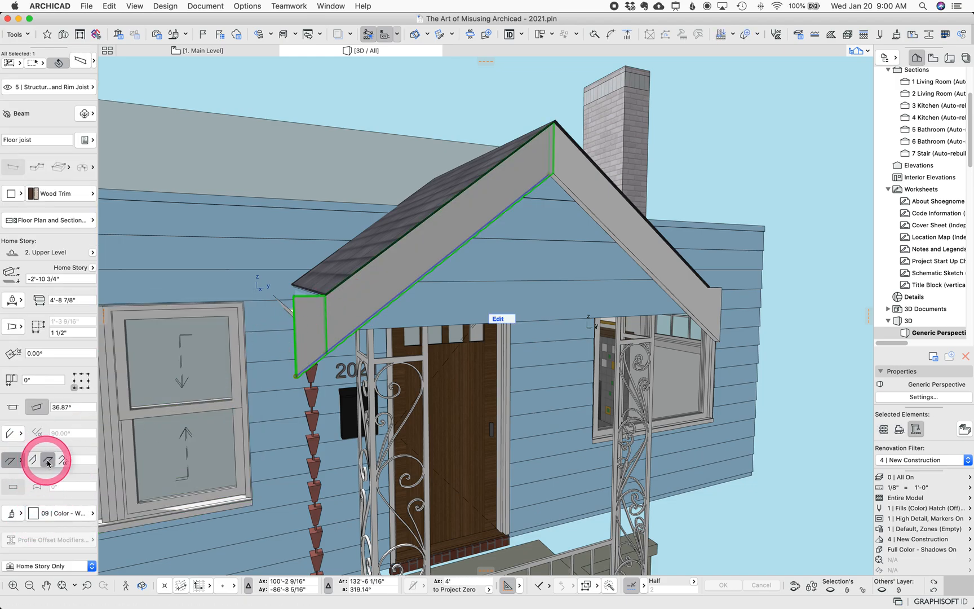
click(46, 460)
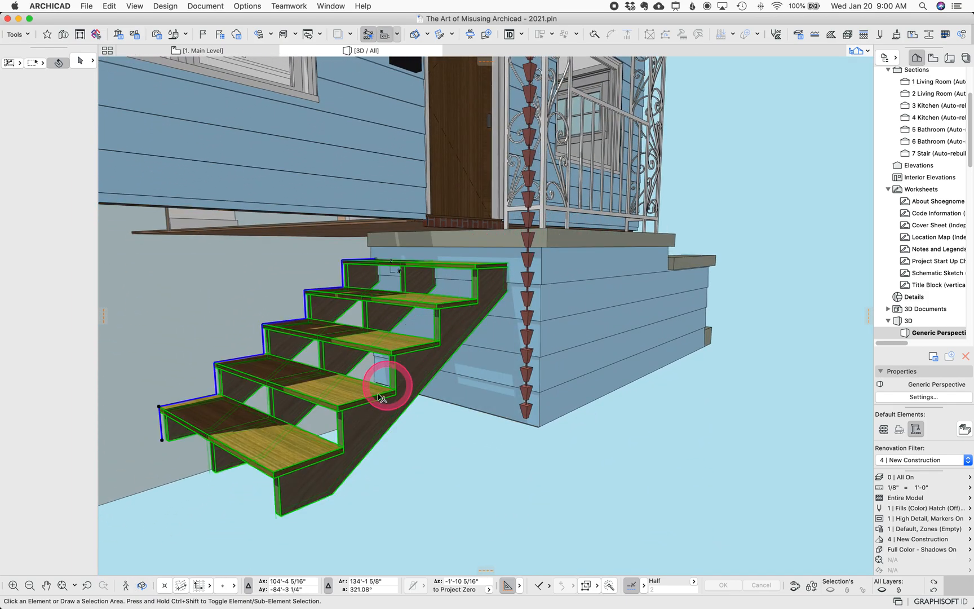
- For the open wooden stair, review the Flight Beam structure and enable Riser on Tread under Finish
click(382, 388)
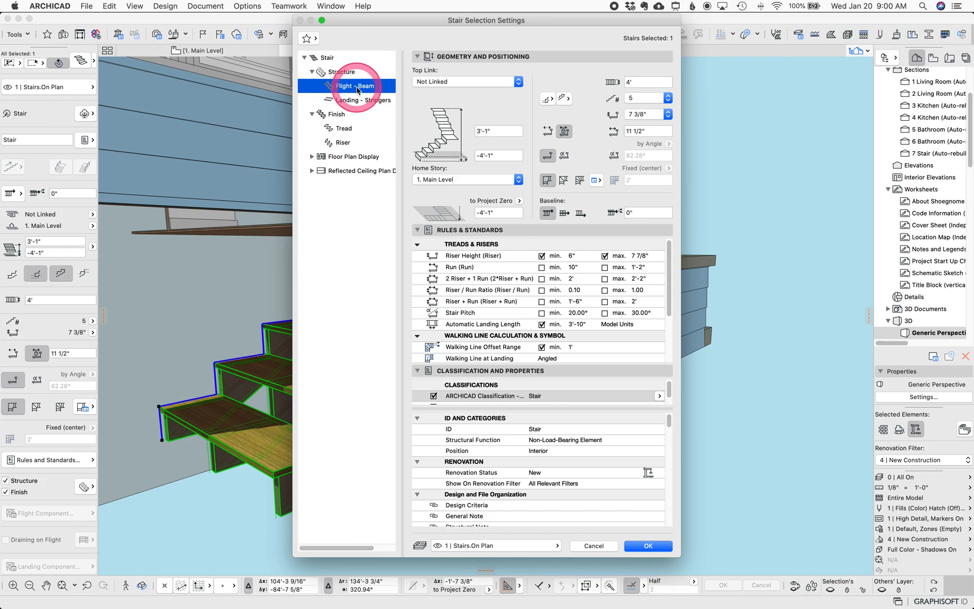
click(342, 142)
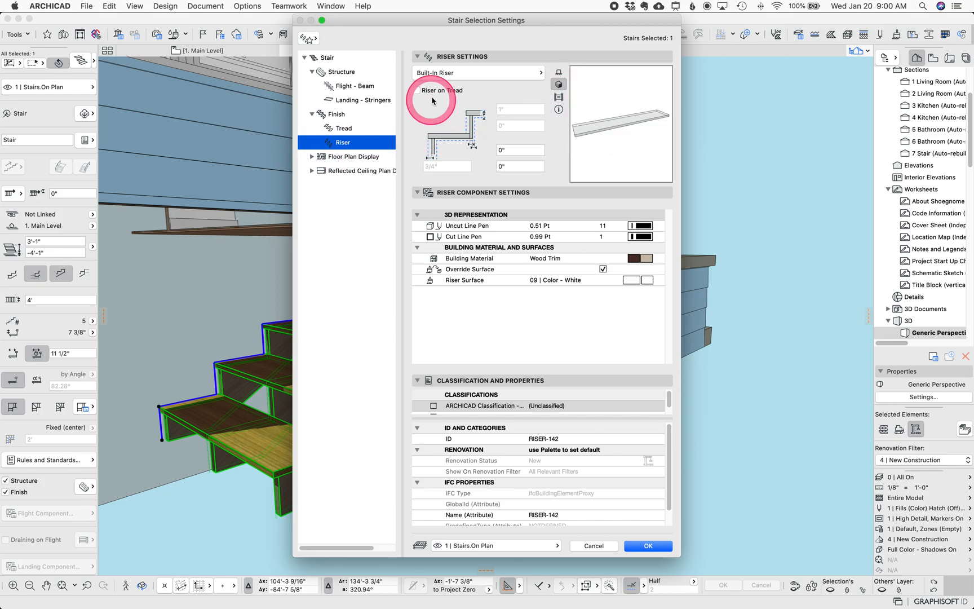
click(416, 90)
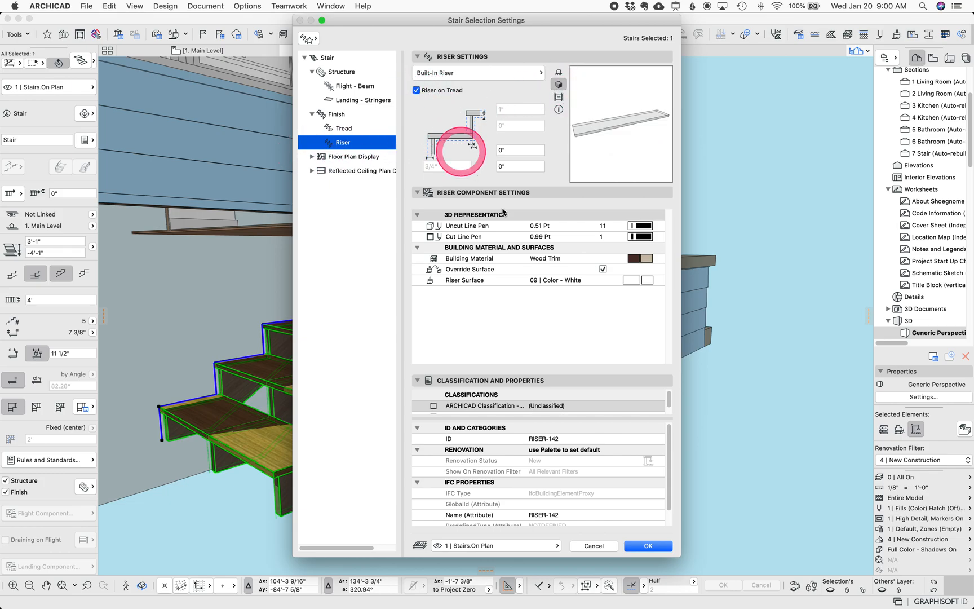
click(647, 546)
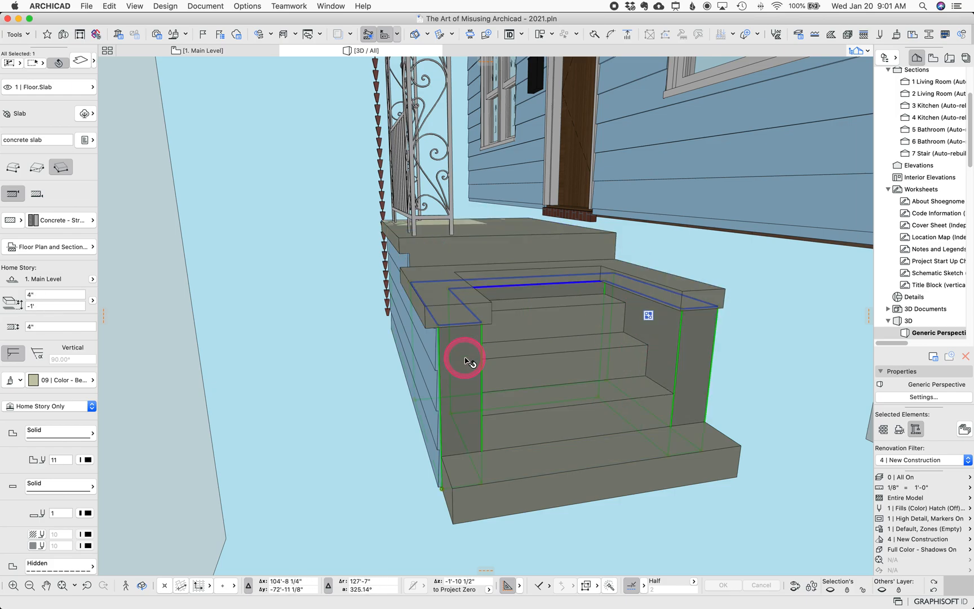
click(566, 445)
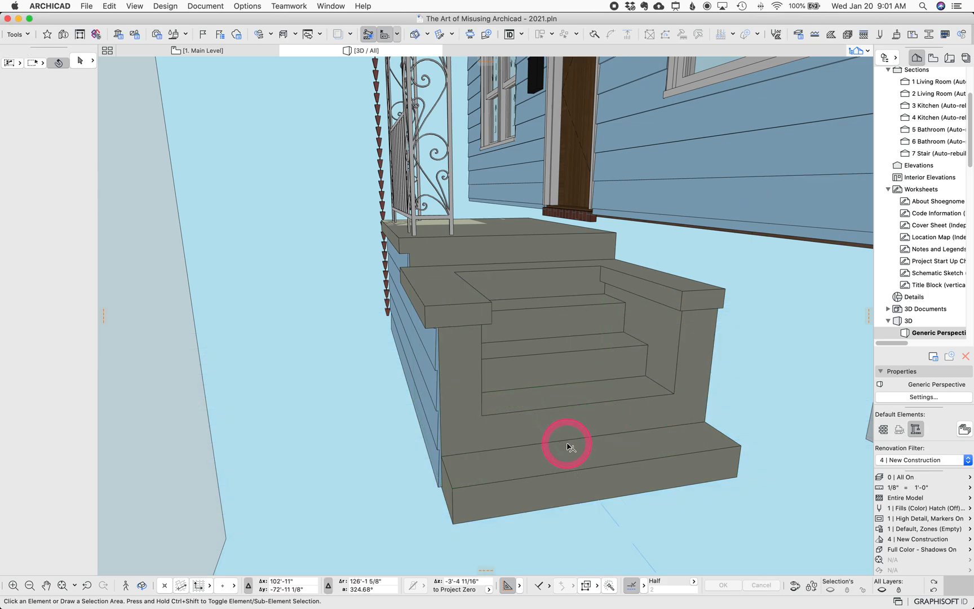
click(567, 365)
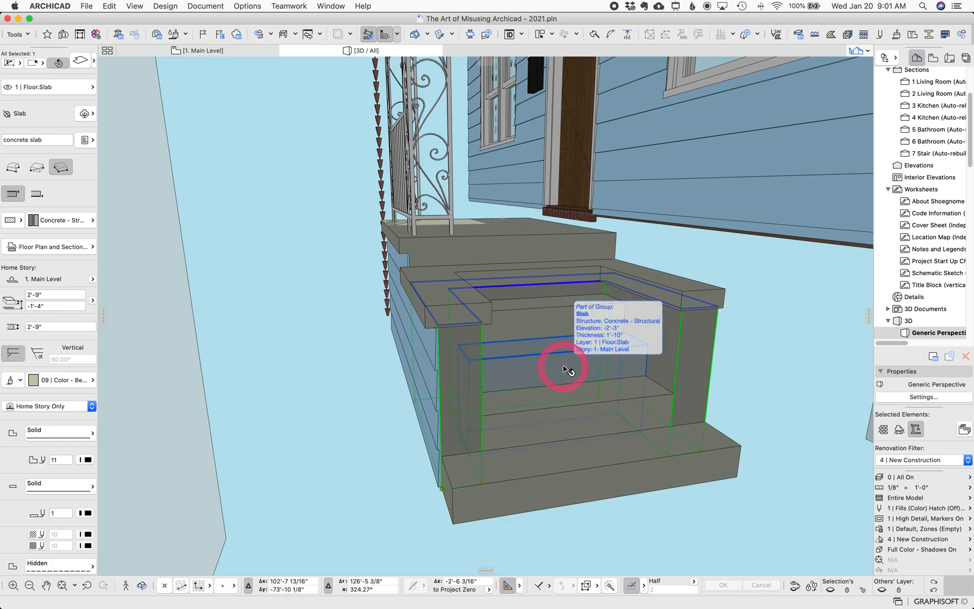
mouse_move(556, 321)
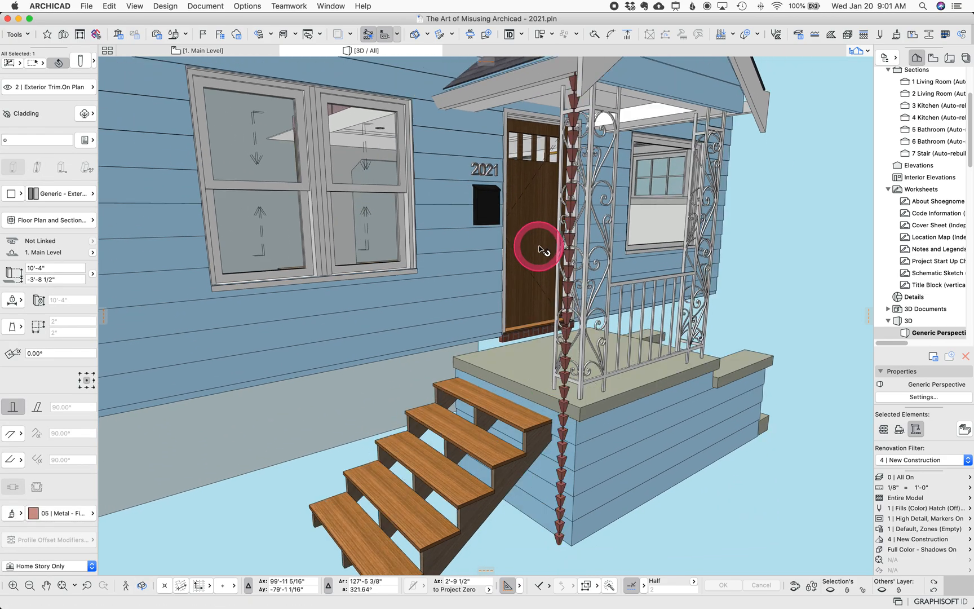
click(571, 247)
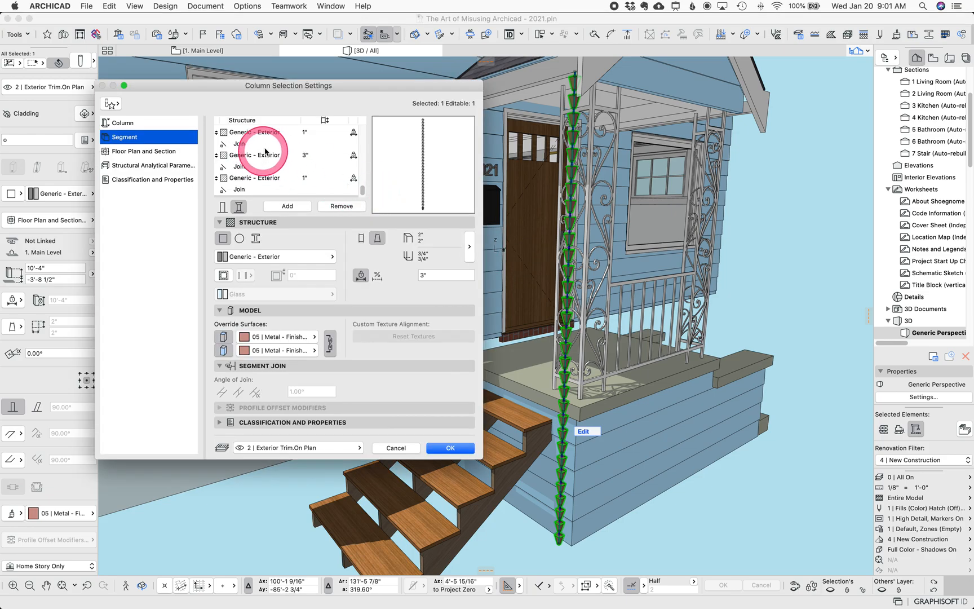
click(255, 155)
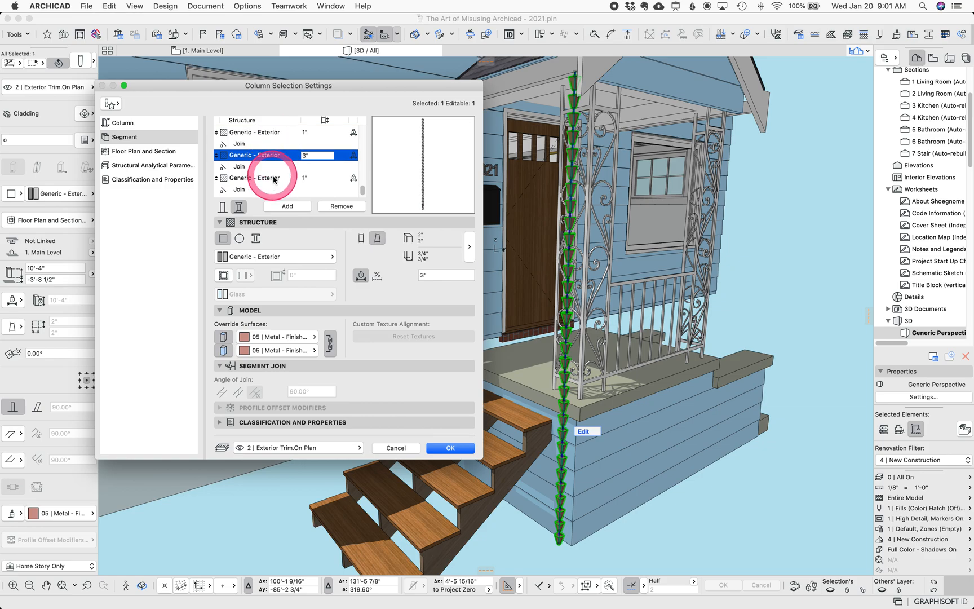
click(450, 447)
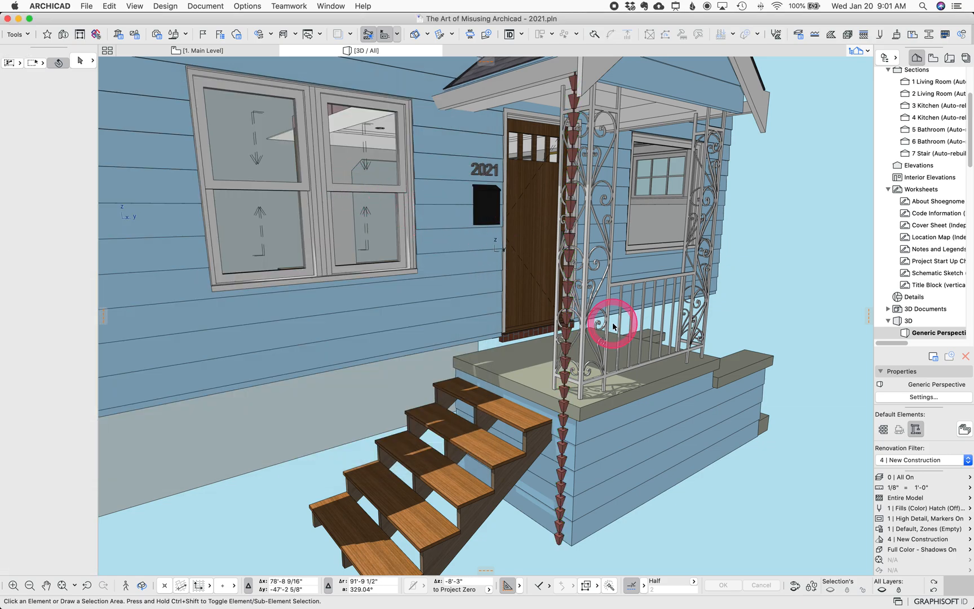